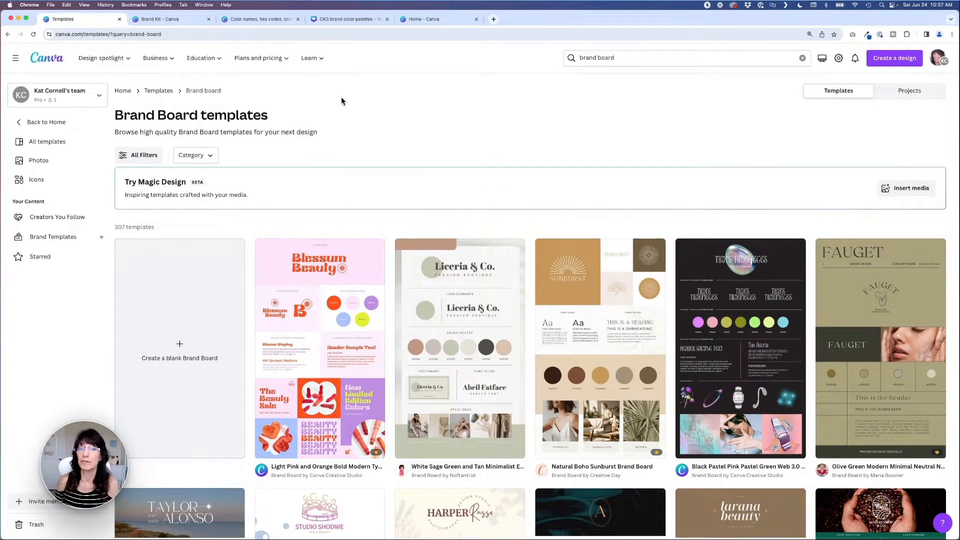
# Step: Browse down the brand board templates, then switch to The Creative Kat Studio brand kit colours
pyautogui.scroll(-3)
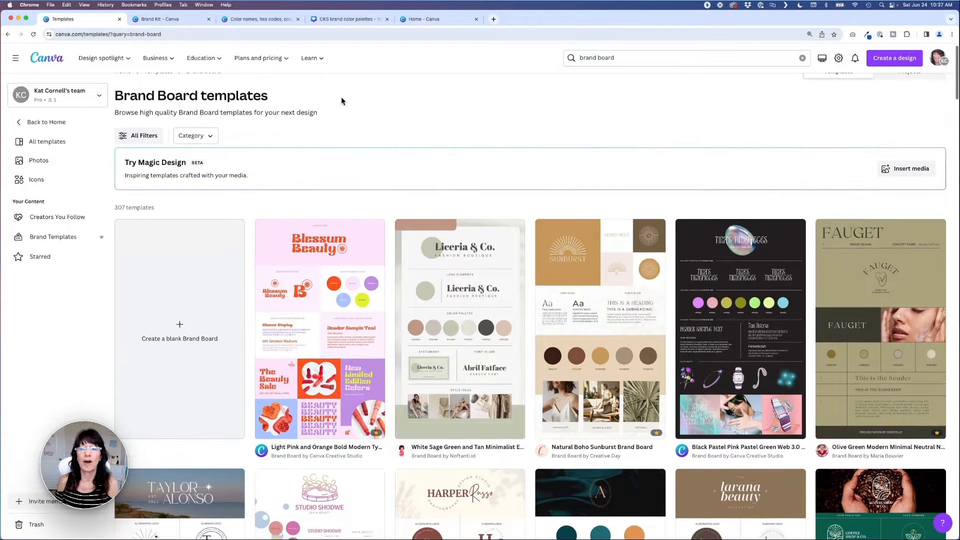
pyautogui.scroll(-3)
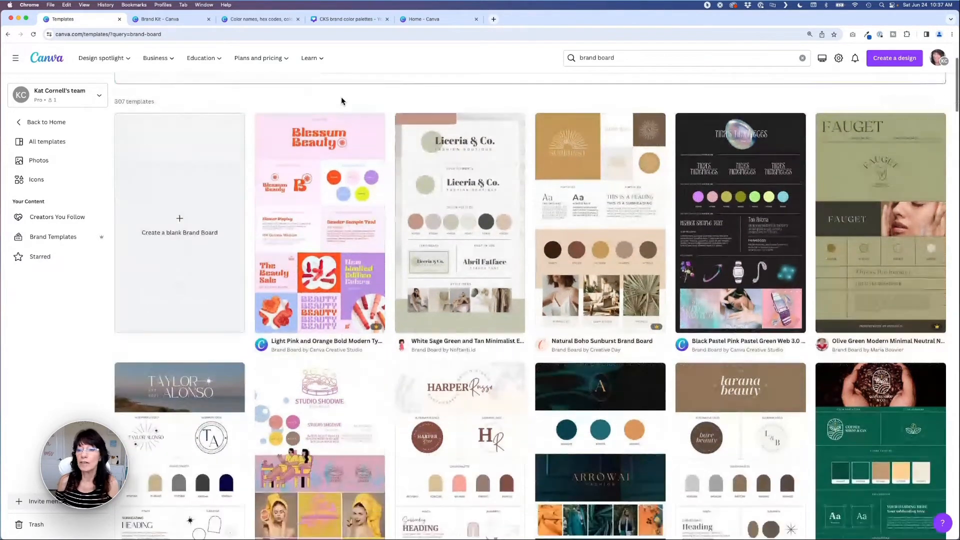
pyautogui.scroll(-3)
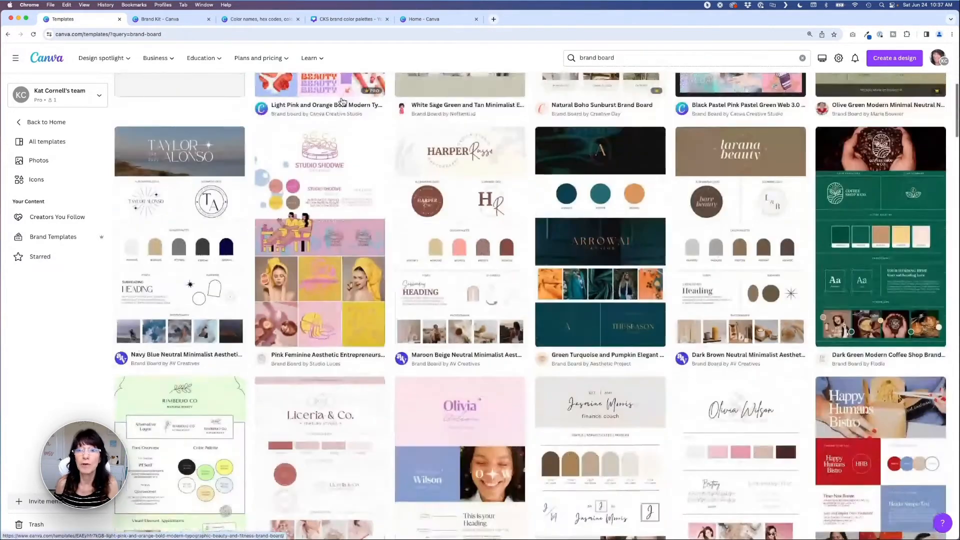
pyautogui.scroll(-3)
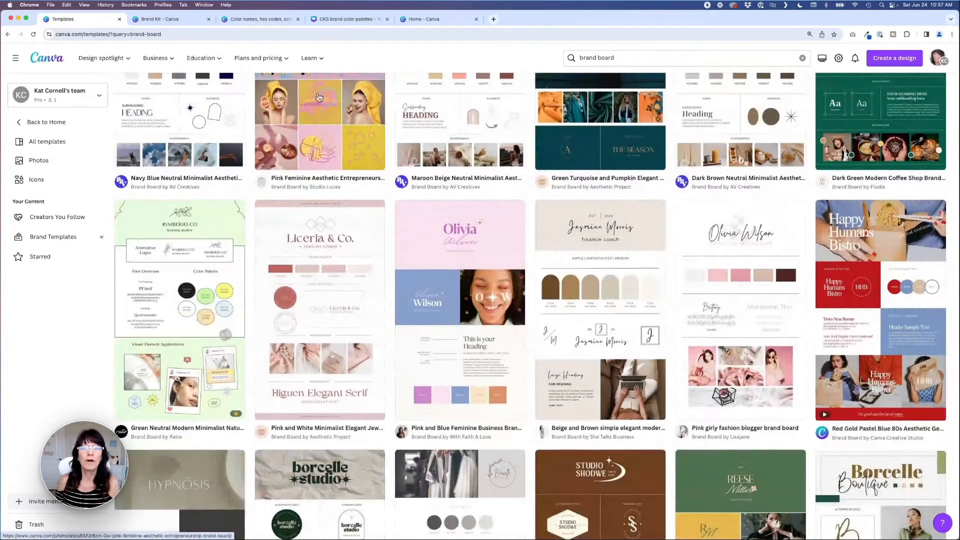
pyautogui.click(165, 19)
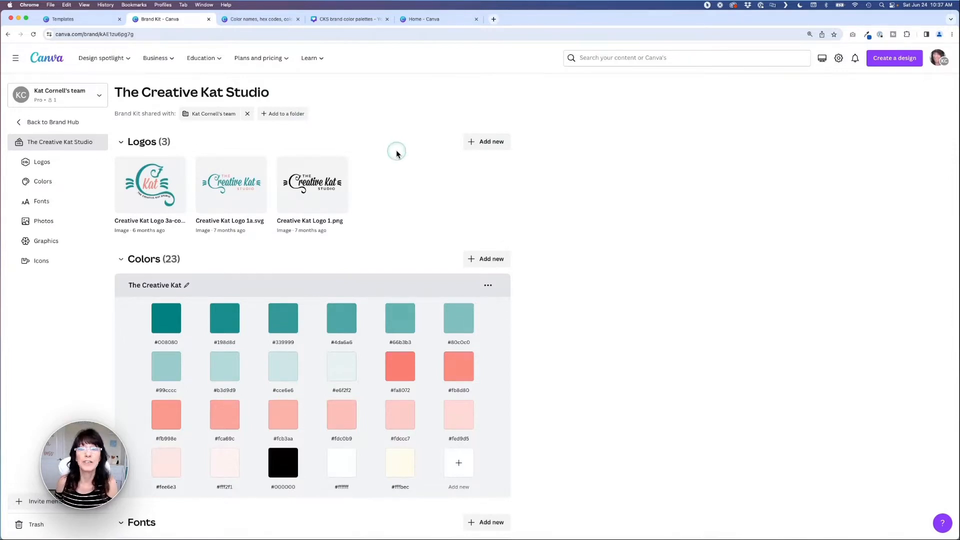
# Step: Switch to the canva.com/colors resources page with palette generator and colour wheel
pyautogui.click(259, 19)
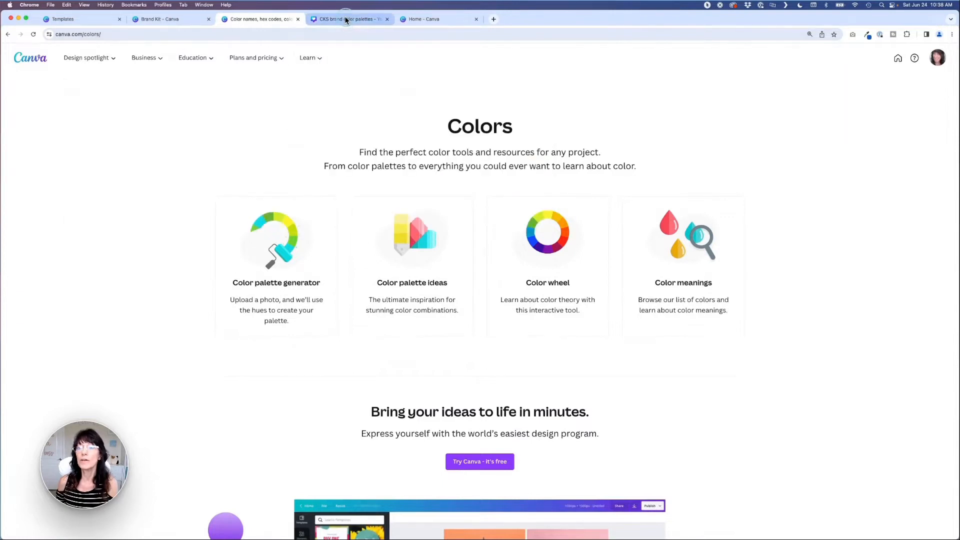
# Step: Review both pages of the CKS brand color palettes design, then go to the Canva home page
pyautogui.click(346, 19)
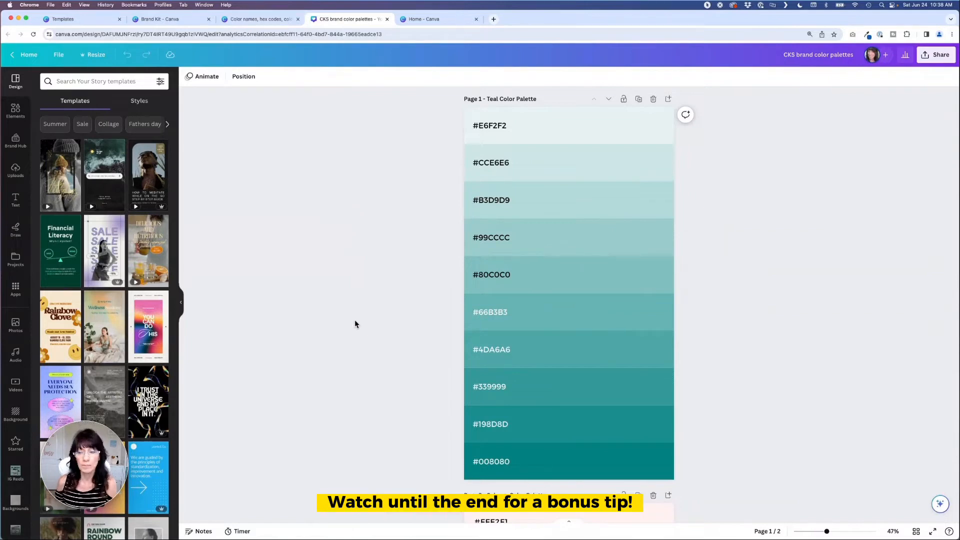
pyautogui.scroll(-3)
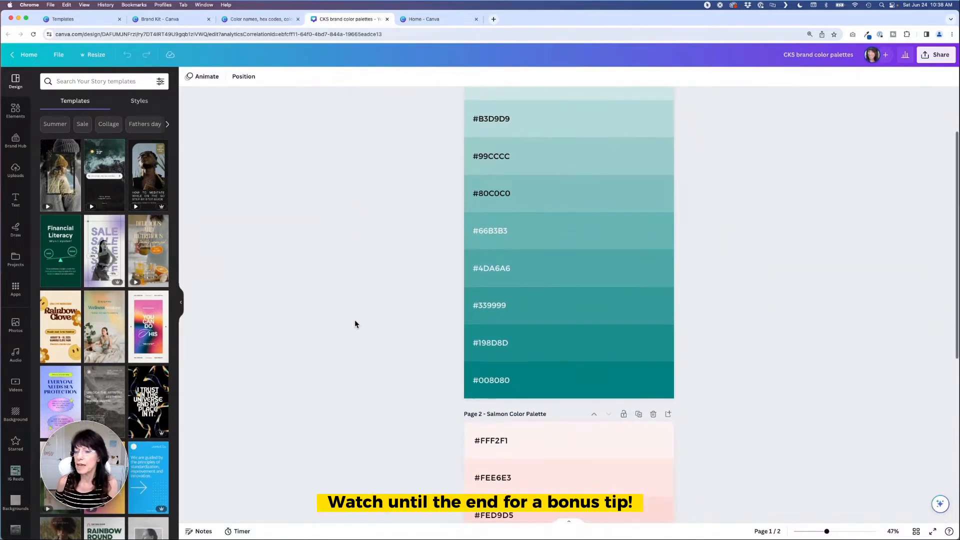
pyautogui.scroll(-3)
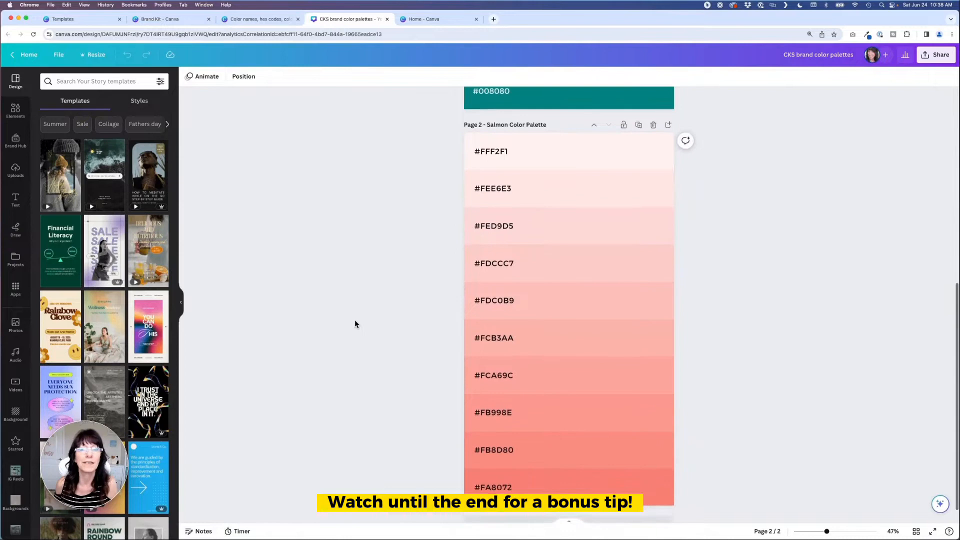
pyautogui.scroll(-3)
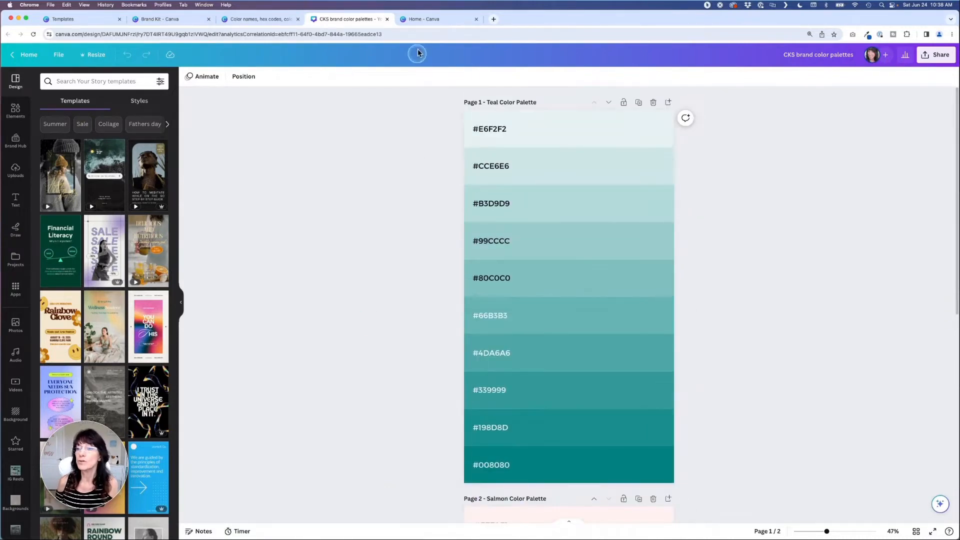
pyautogui.click(432, 18)
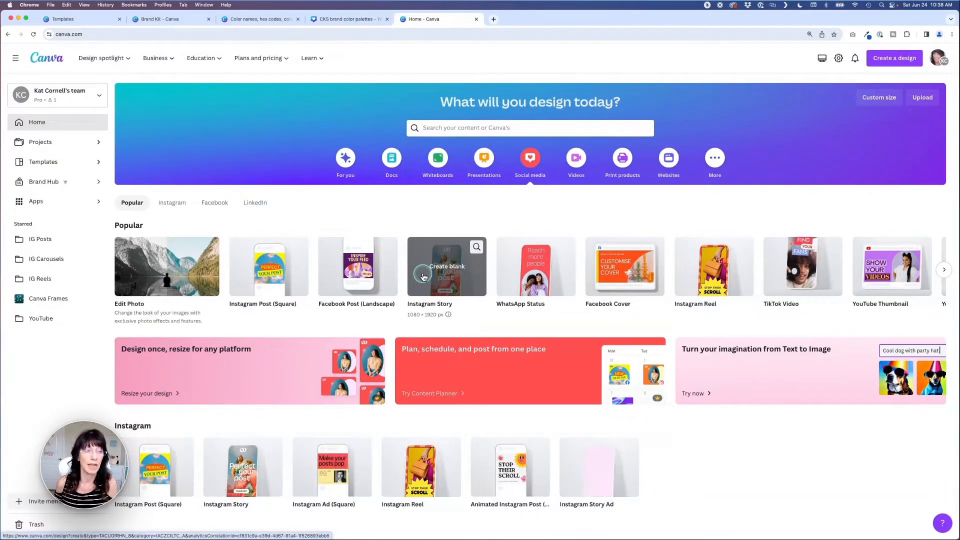
# Step: Create a blank Instagram Story and bring up the Elements library down to the Grids section
pyautogui.click(422, 276)
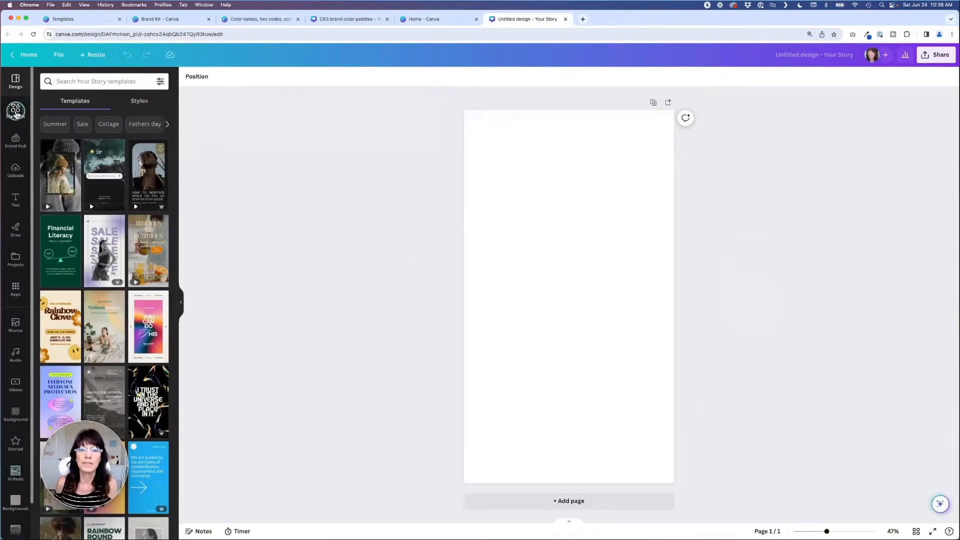
pyautogui.click(15, 110)
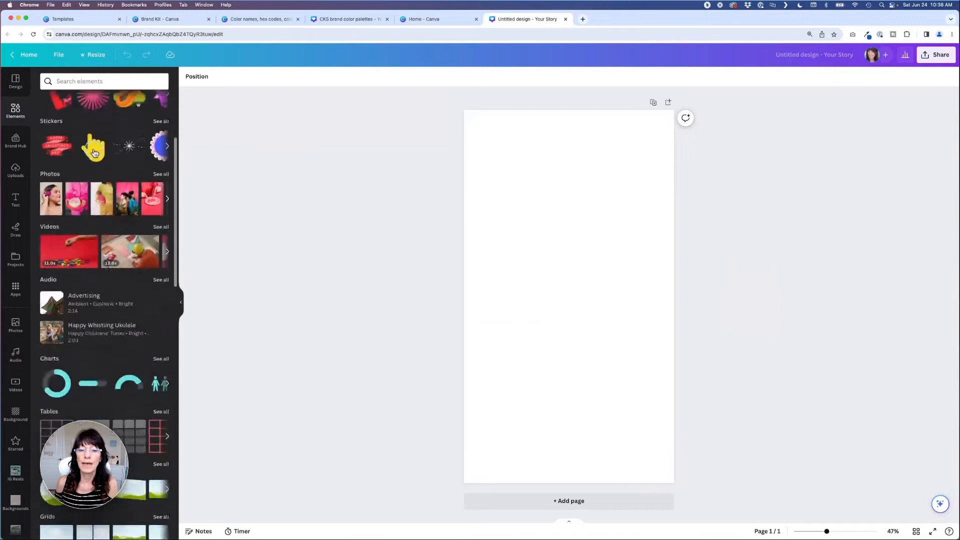
pyautogui.scroll(-3)
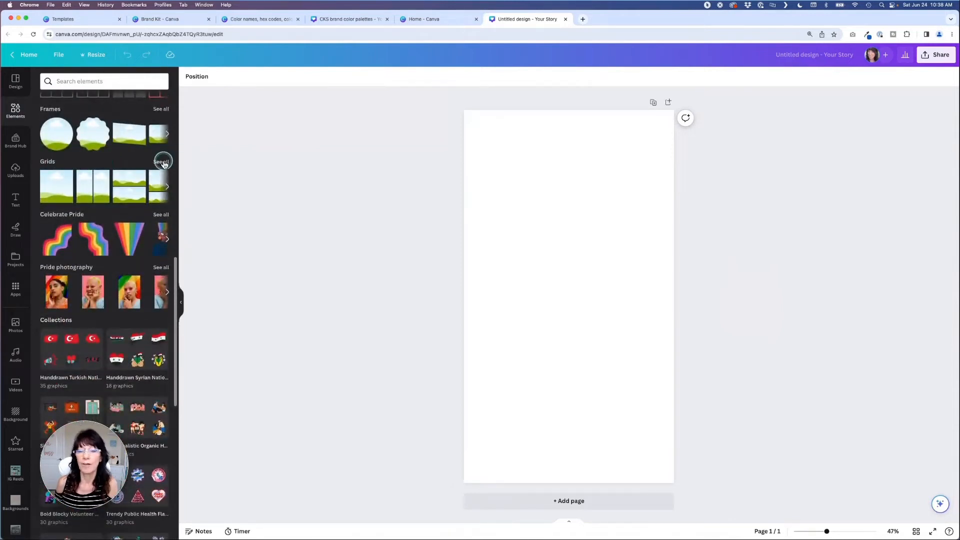
# Step: From the full grids list, add the six-row horizontal grid to the story page
pyautogui.click(162, 161)
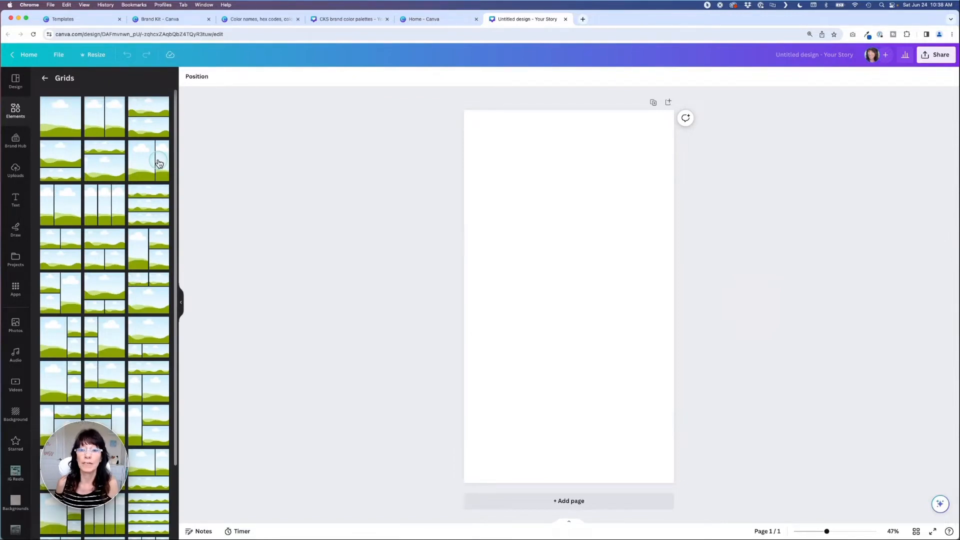
pyautogui.moveTo(144, 213)
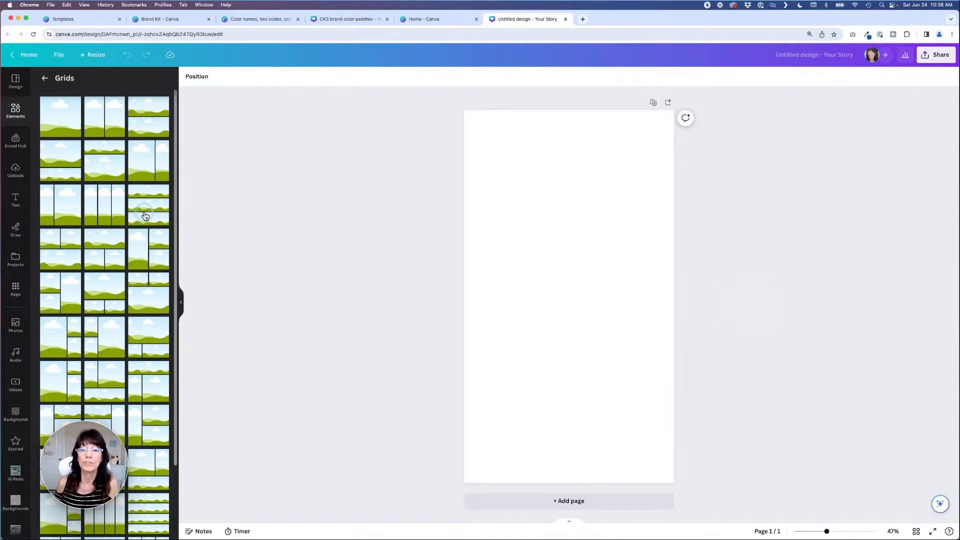
pyautogui.moveTo(149, 191)
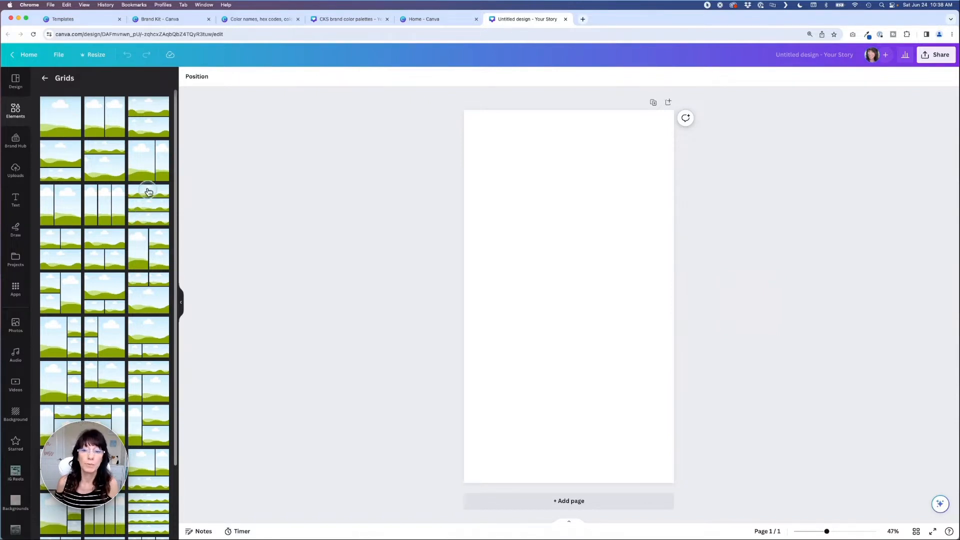
pyautogui.scroll(-3)
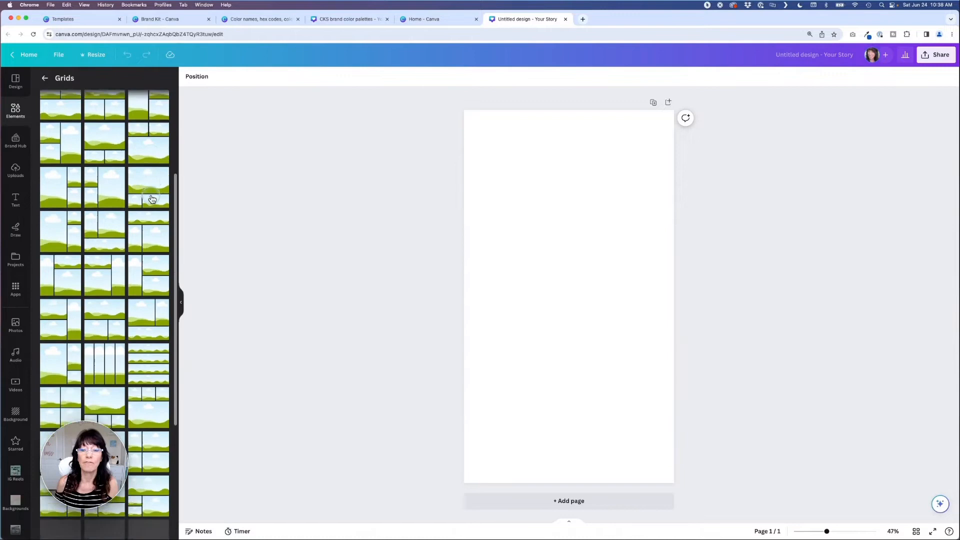
pyautogui.scroll(-3)
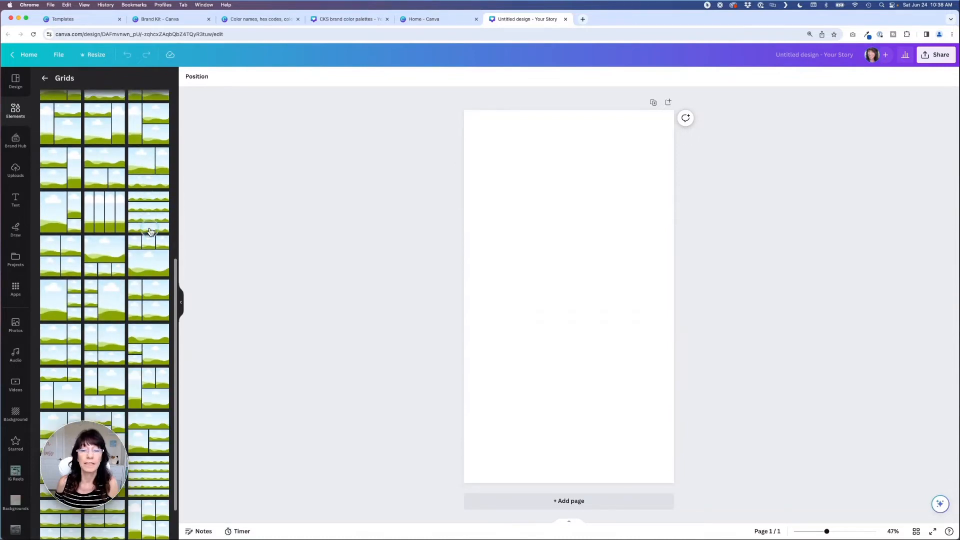
pyautogui.scroll(-3)
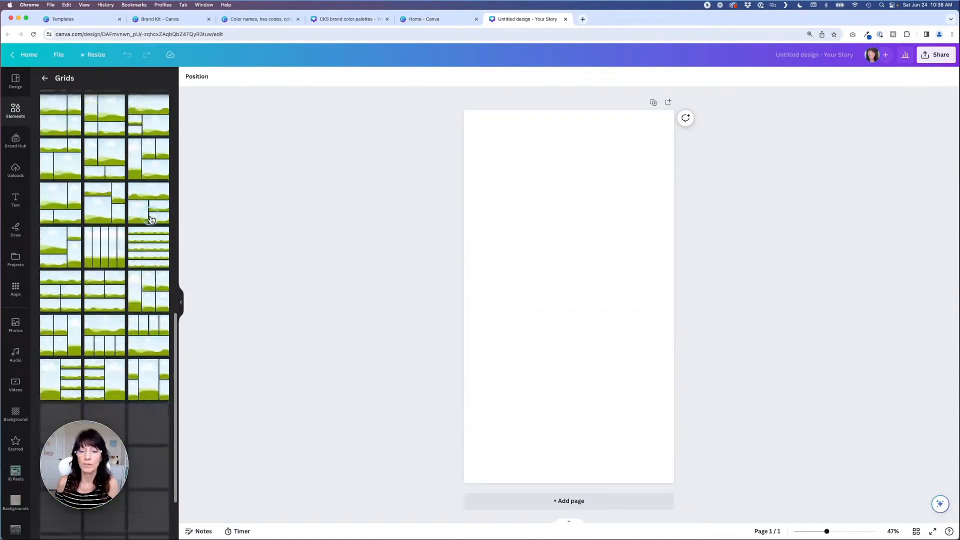
pyautogui.scroll(-3)
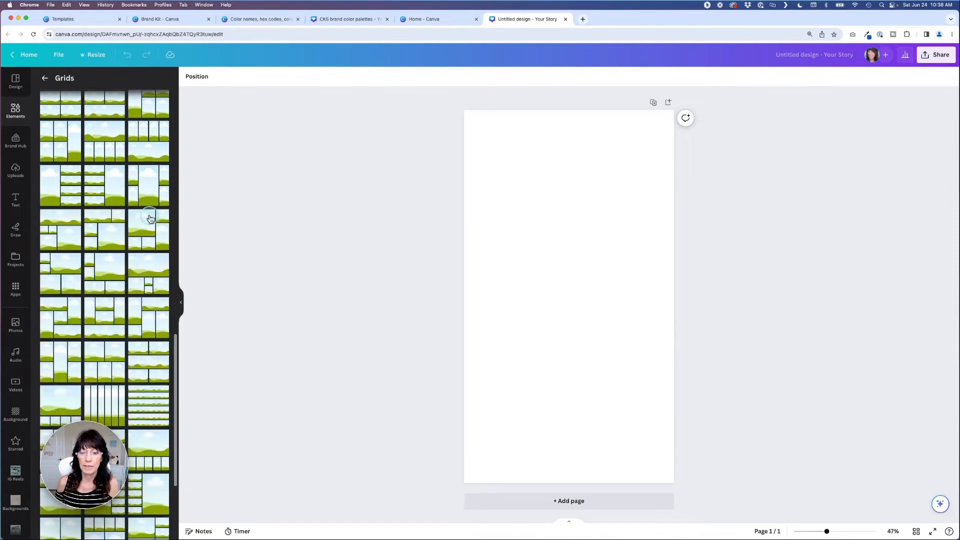
pyautogui.click(148, 228)
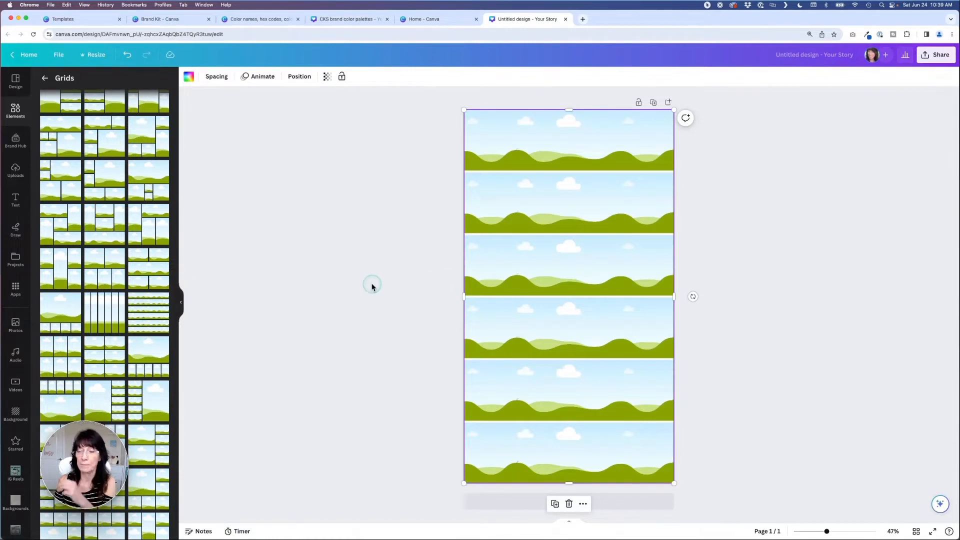
pyautogui.moveTo(517, 175)
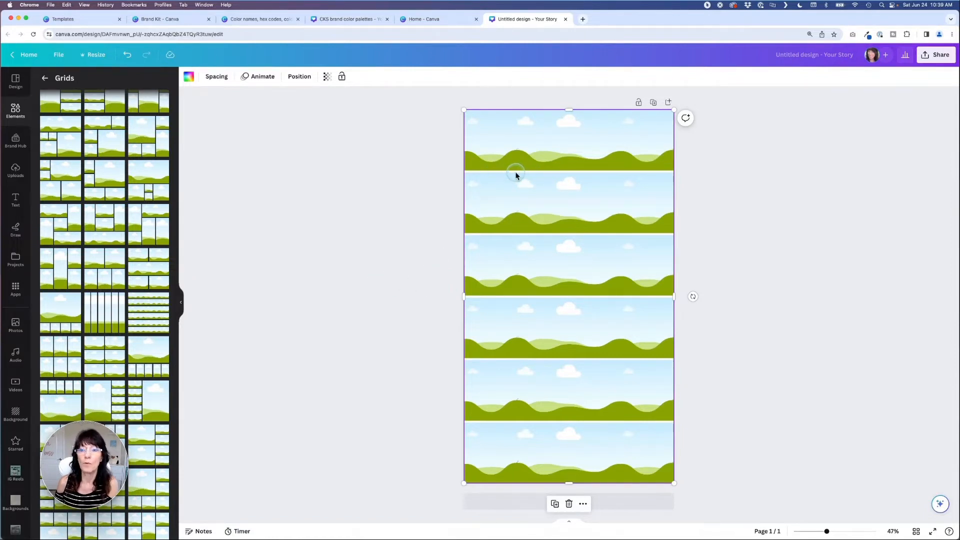
pyautogui.moveTo(509, 174)
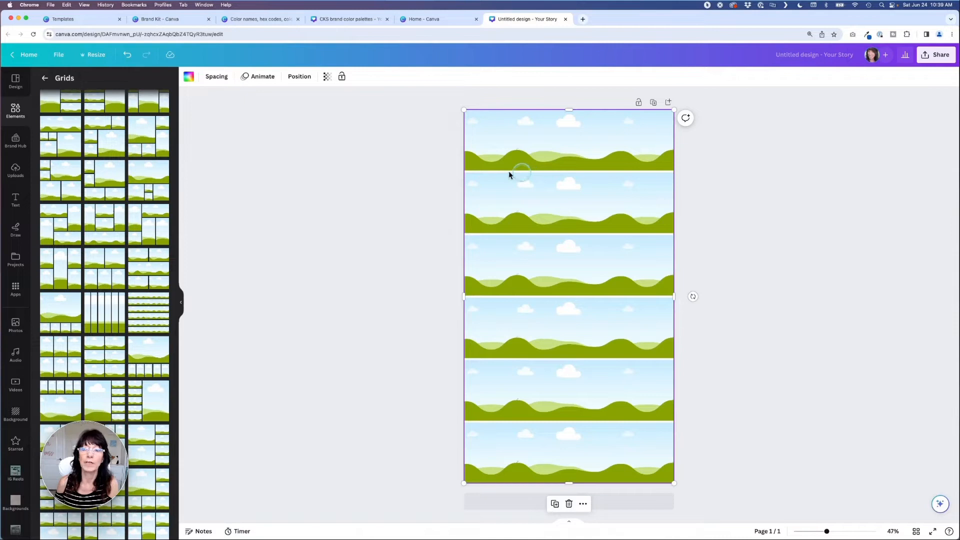
# Step: Reduce the grid spacing to 0 so the six cells sit seamlessly, then deselect the grid
pyautogui.click(216, 76)
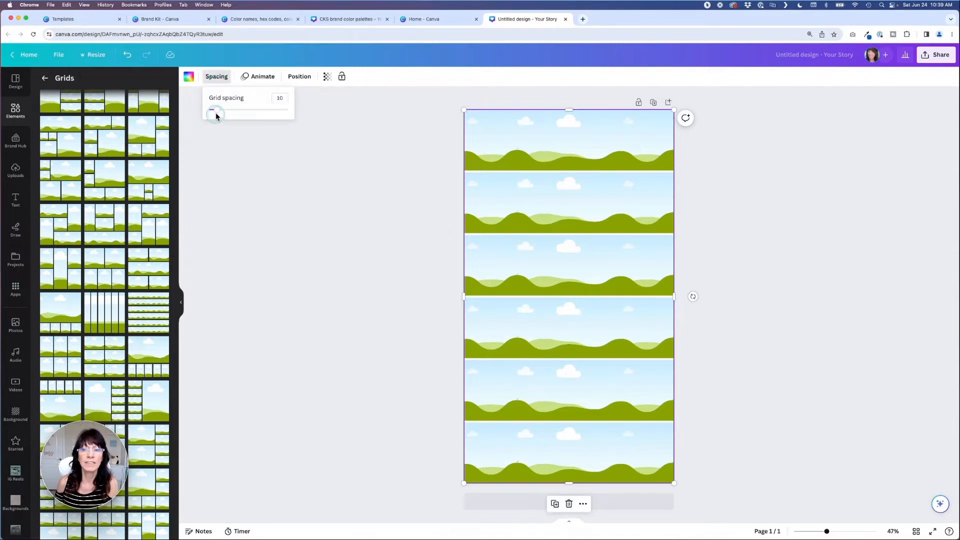
pyautogui.click(301, 186)
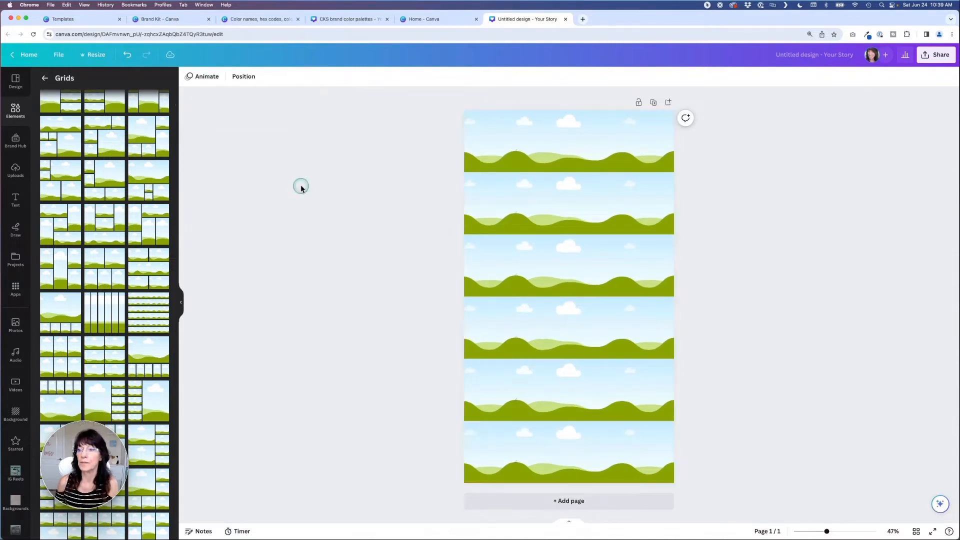
pyautogui.moveTo(307, 186)
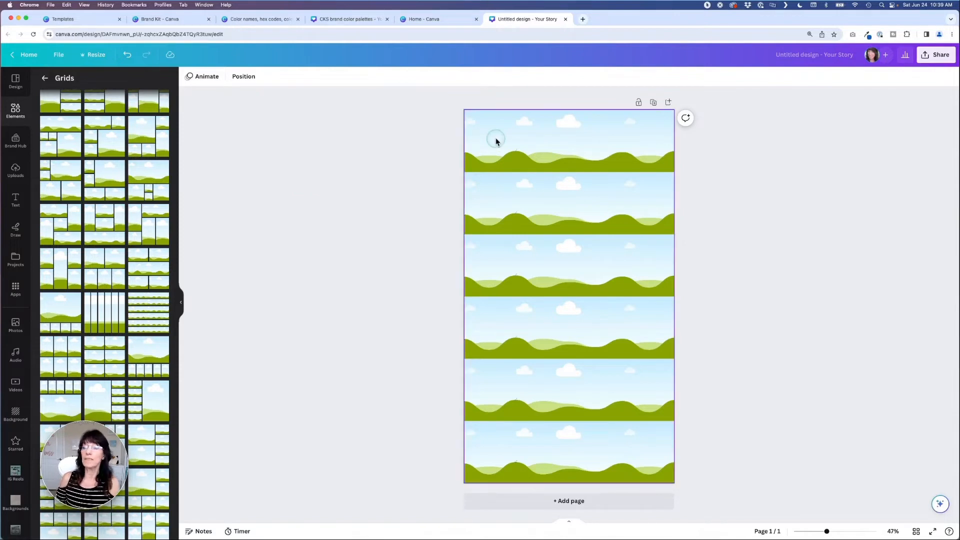
# Step: Fill the grid cells with Brand Kit teal and salmon swatches, then switch to the CKS brand color palettes design
pyautogui.click(496, 139)
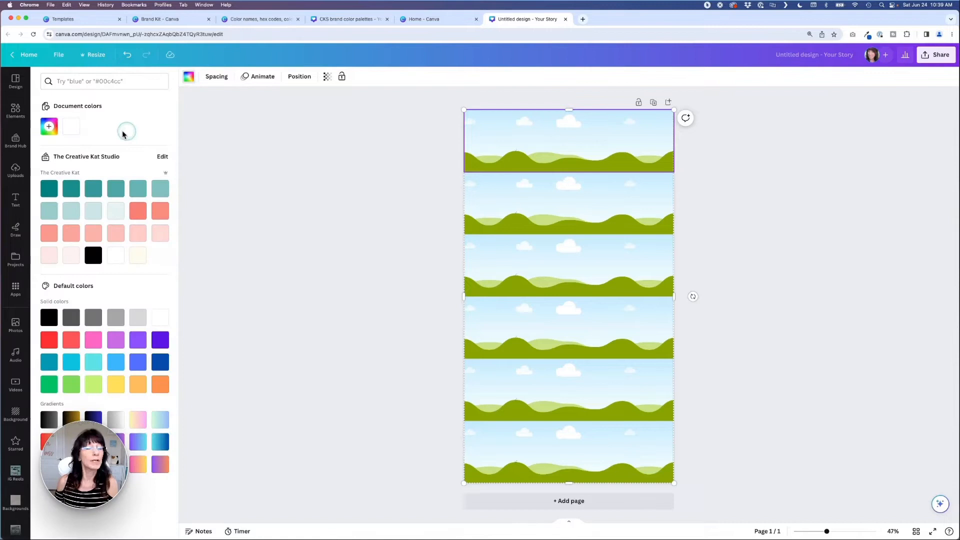
pyautogui.moveTo(122, 135)
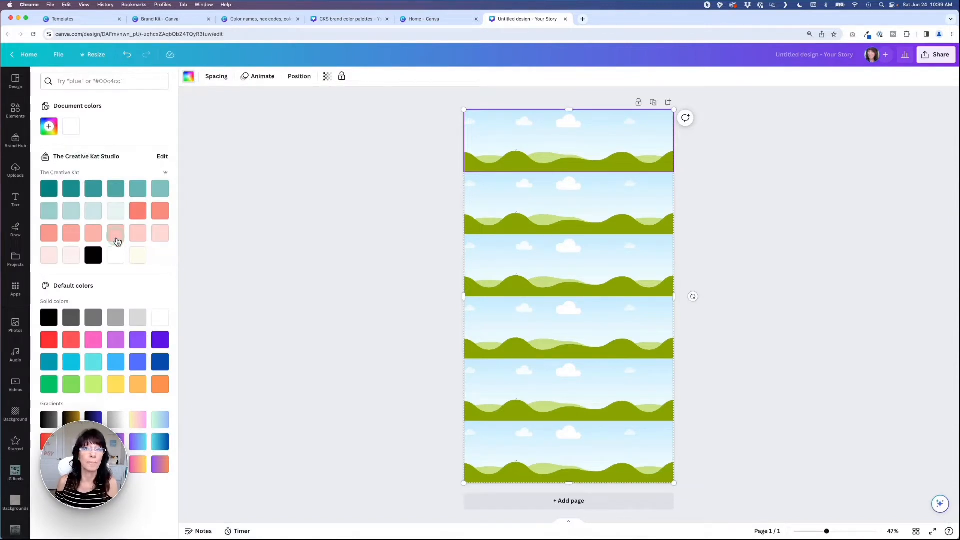
pyautogui.moveTo(49, 188)
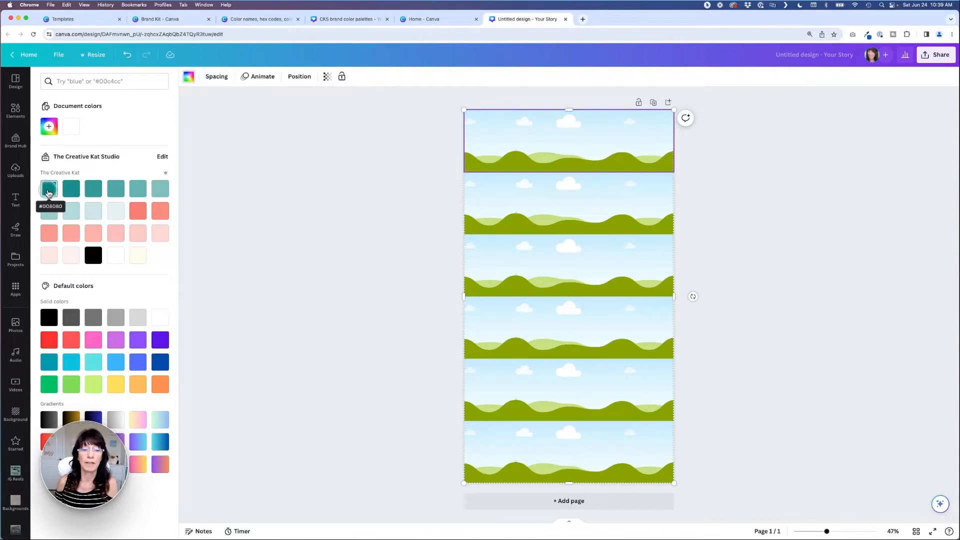
pyautogui.click(49, 188)
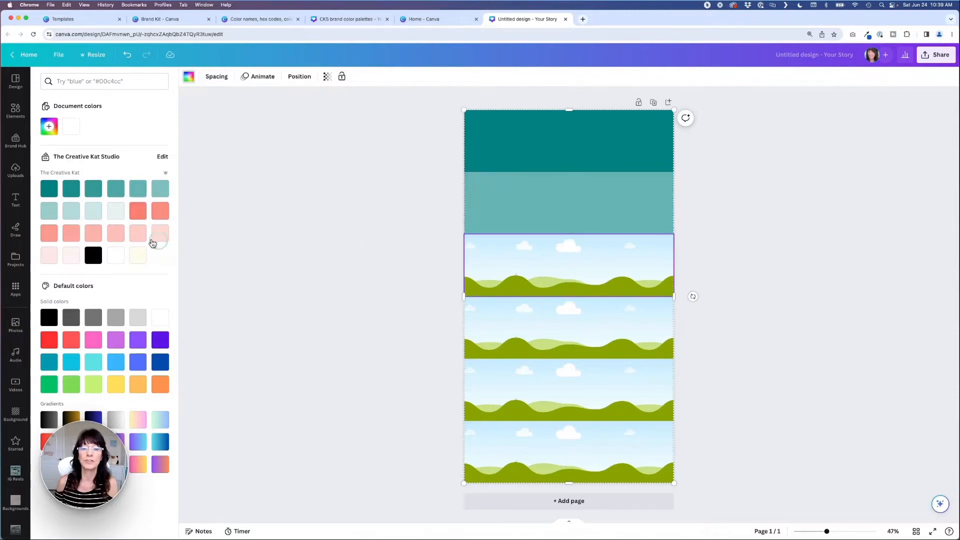
pyautogui.click(93, 209)
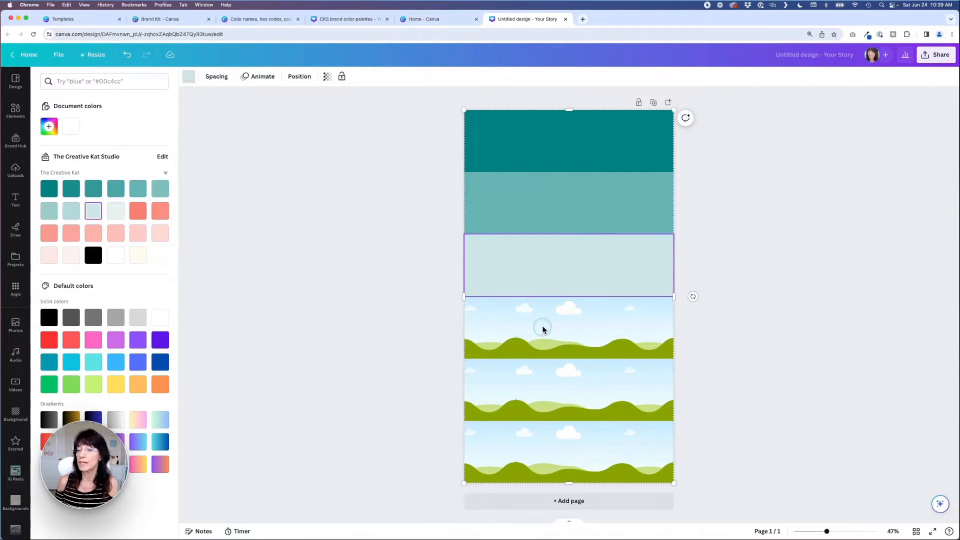
pyautogui.click(138, 211)
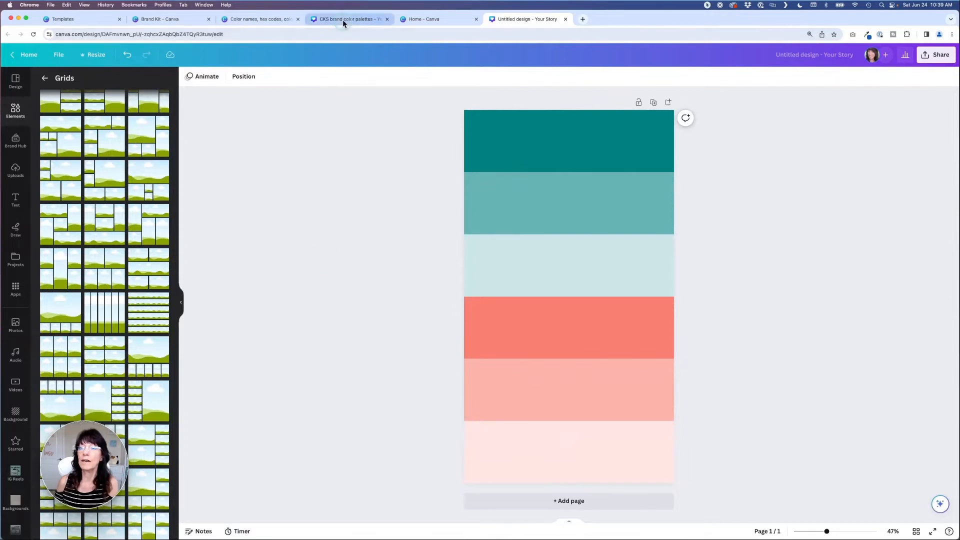
pyautogui.click(344, 19)
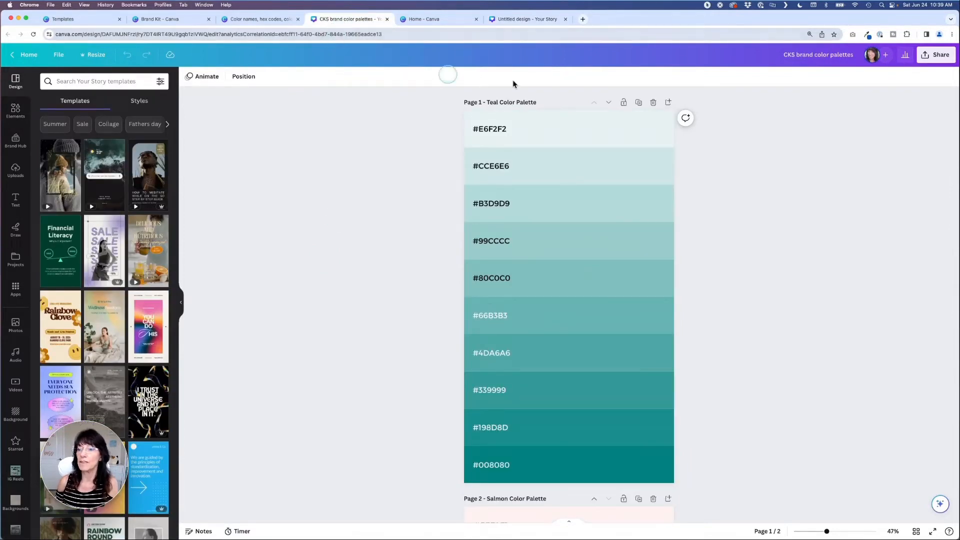
pyautogui.click(493, 130)
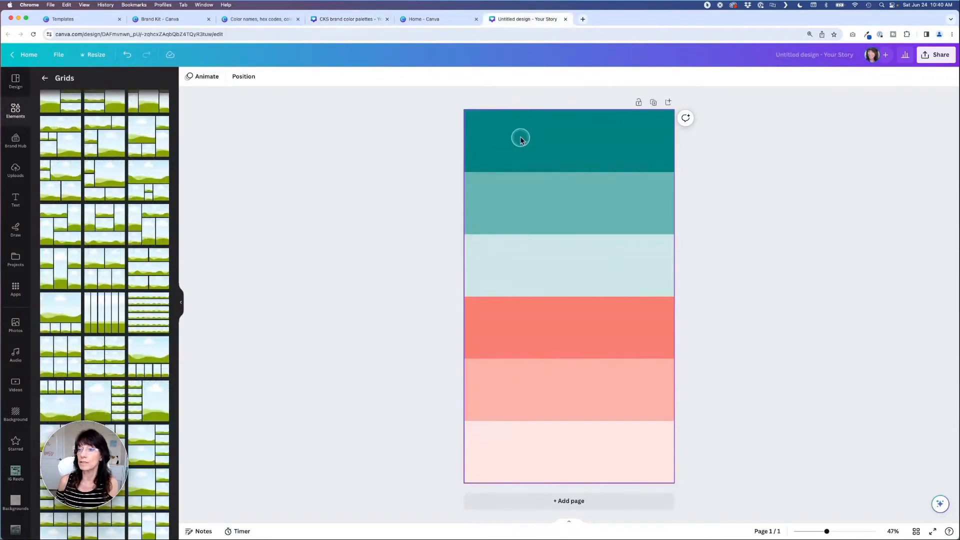
# Step: Read the top teal cell's hex code #008080 and compare it against the teal swatches in the palettes design
pyautogui.click(520, 138)
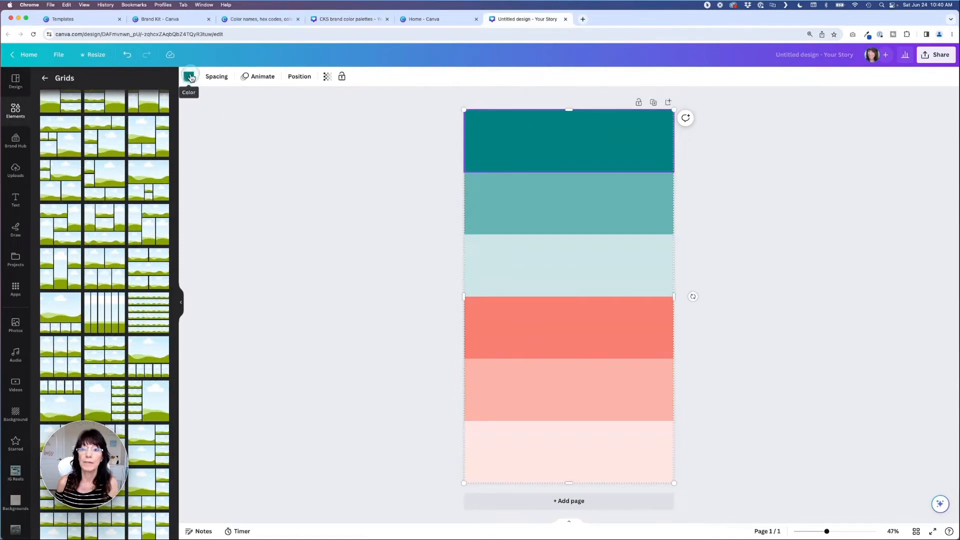
pyautogui.click(190, 76)
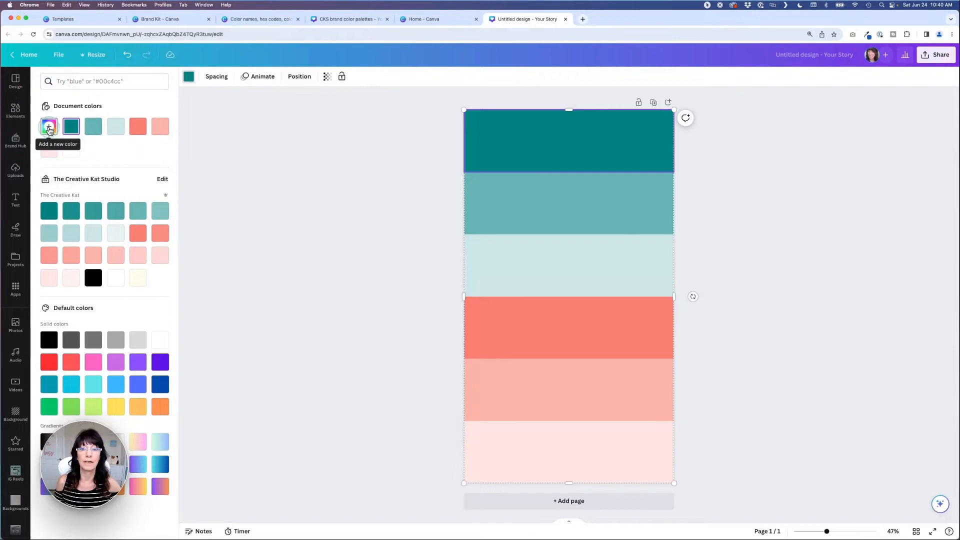
pyautogui.click(48, 126)
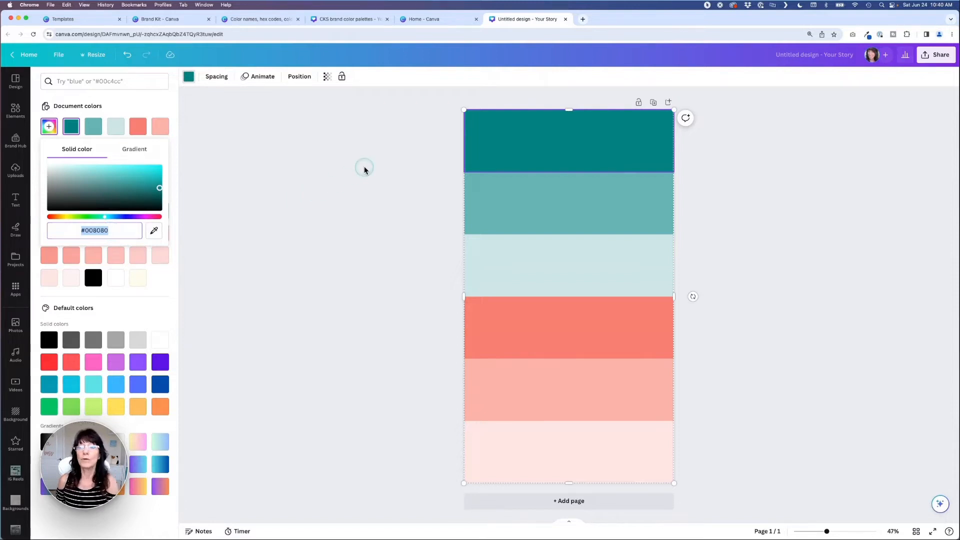
pyautogui.click(348, 19)
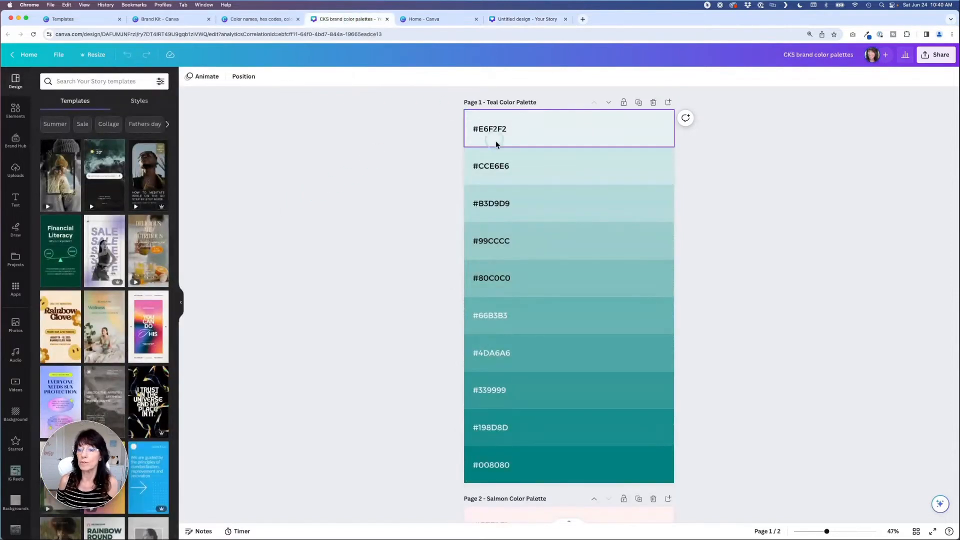
pyautogui.click(496, 278)
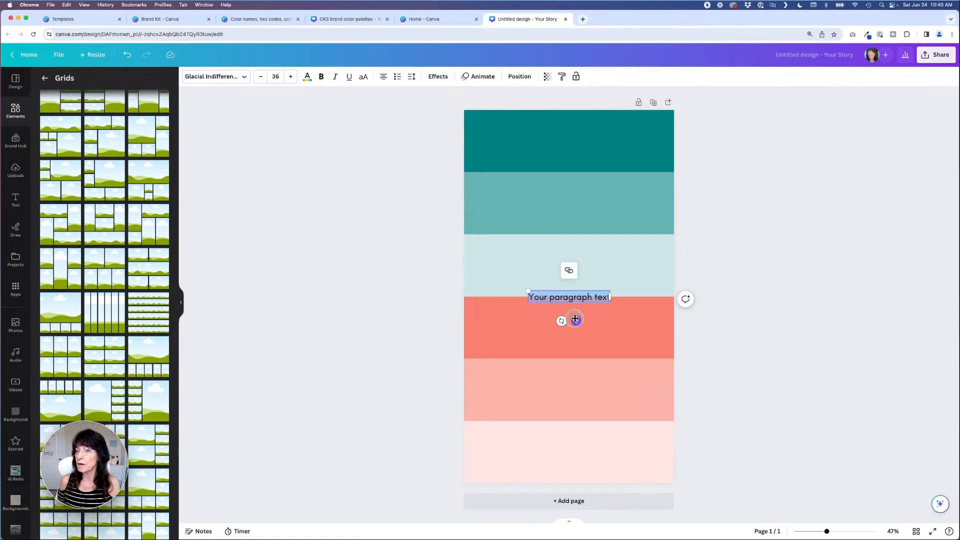
# Step: Move the paragraph text into the top teal cell, make it bold, and read the cell's hex code #008080
pyautogui.moveTo(568, 297); pyautogui.dragTo(518, 137)
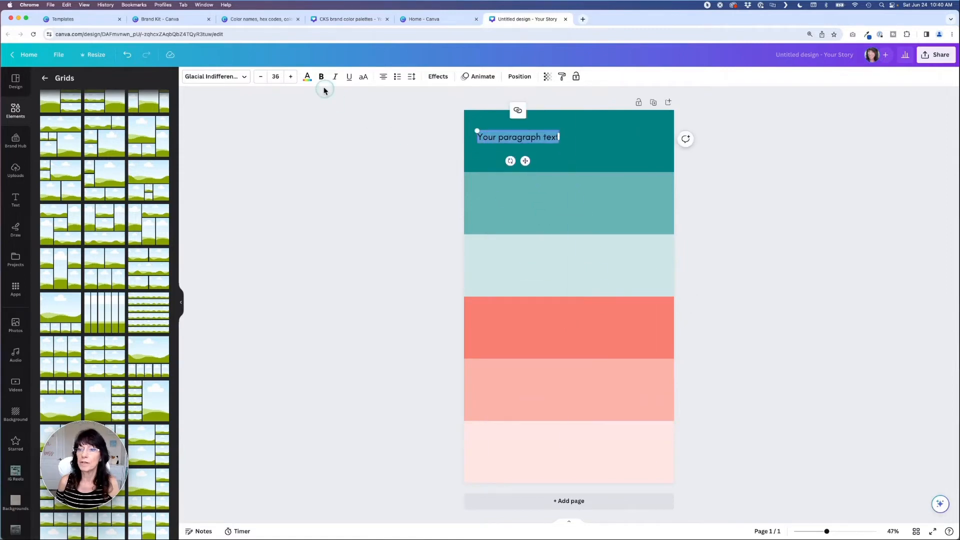
pyautogui.click(383, 76)
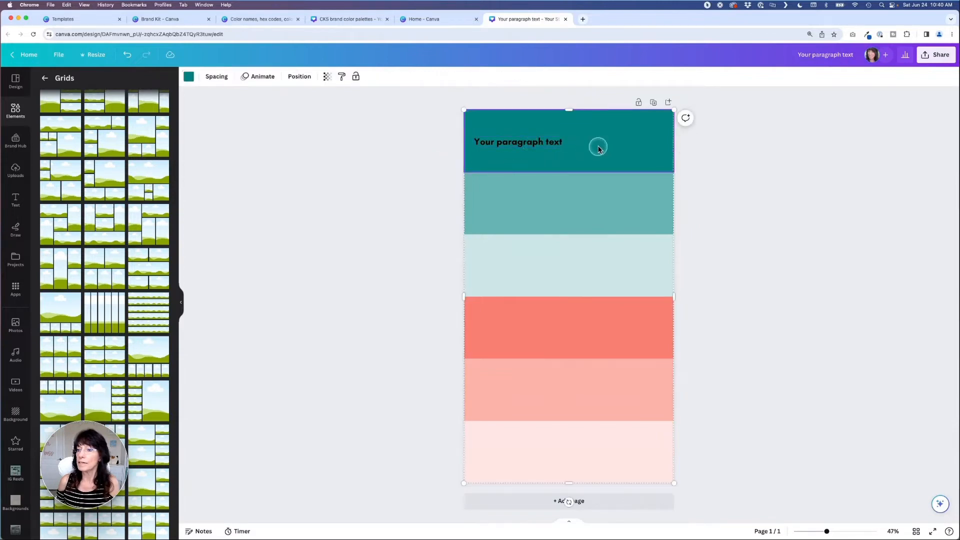
pyautogui.click(188, 76)
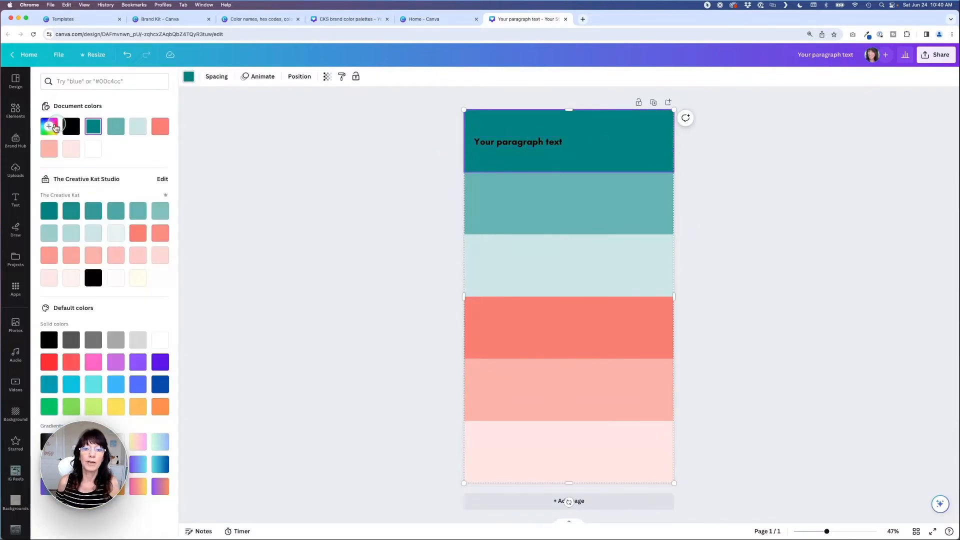
pyautogui.click(49, 126)
pyautogui.write('#008080')
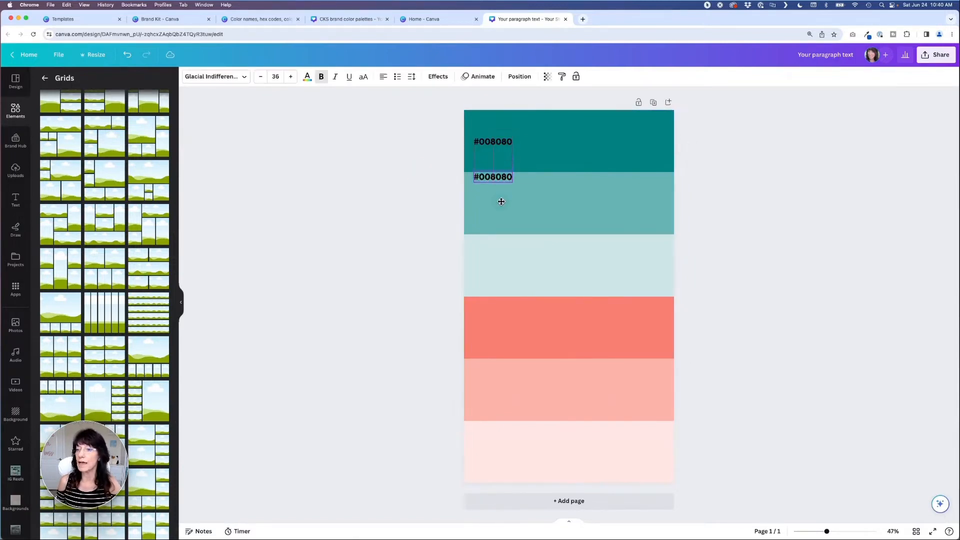
# Step: Label the second teal cell #66B3B3 and pick its text colour from Document colors
pyautogui.click(501, 202)
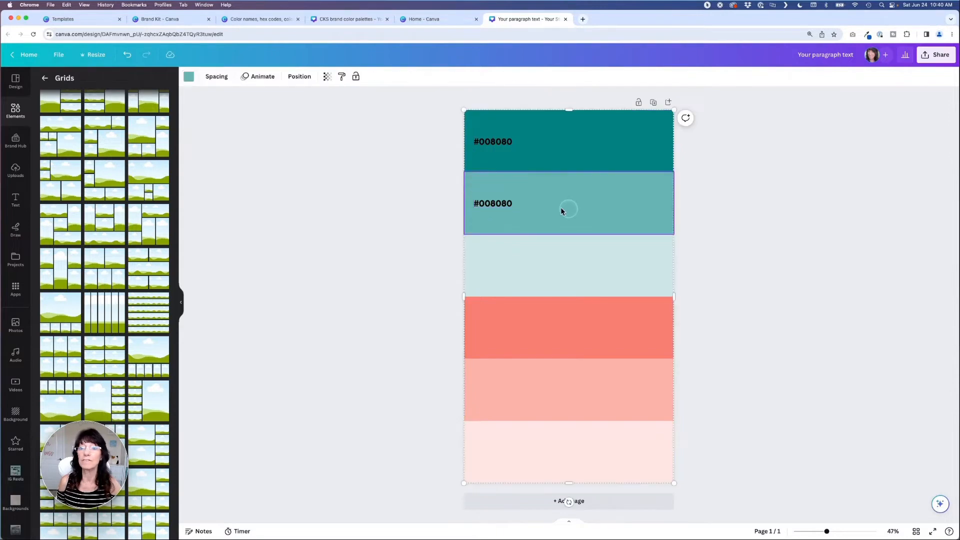
pyautogui.click(188, 76)
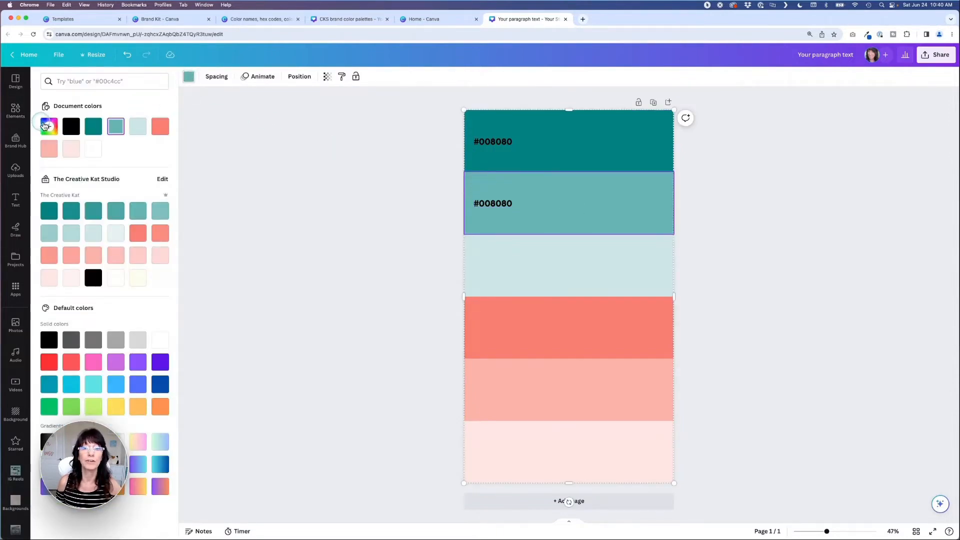
pyautogui.click(48, 126)
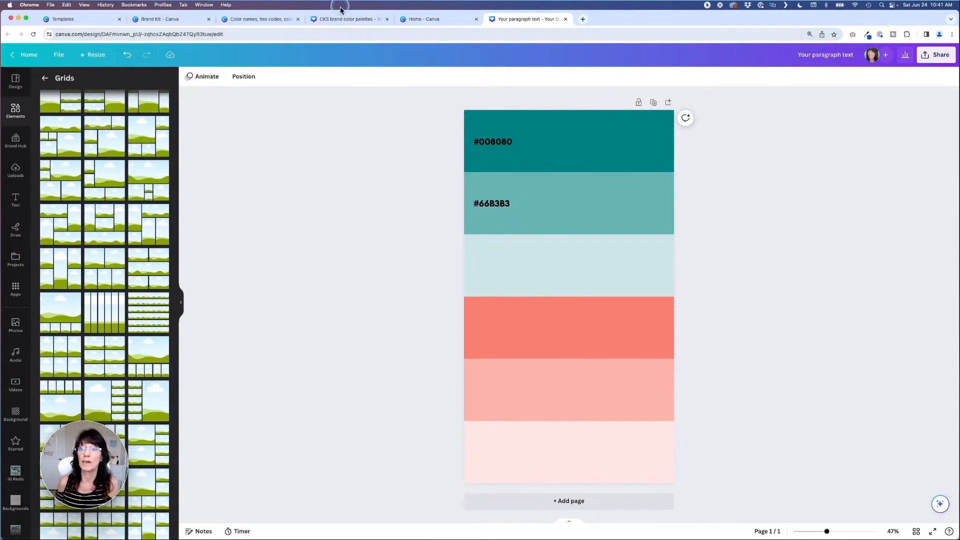
# Step: Share the CKS brand color palettes design via Send to phone from the More publishing options
pyautogui.click(348, 19)
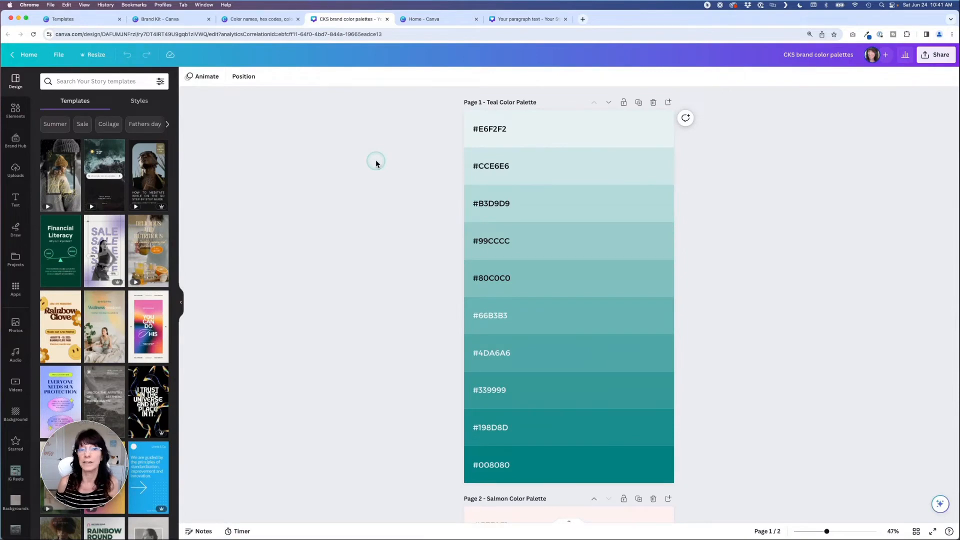
pyautogui.moveTo(379, 164)
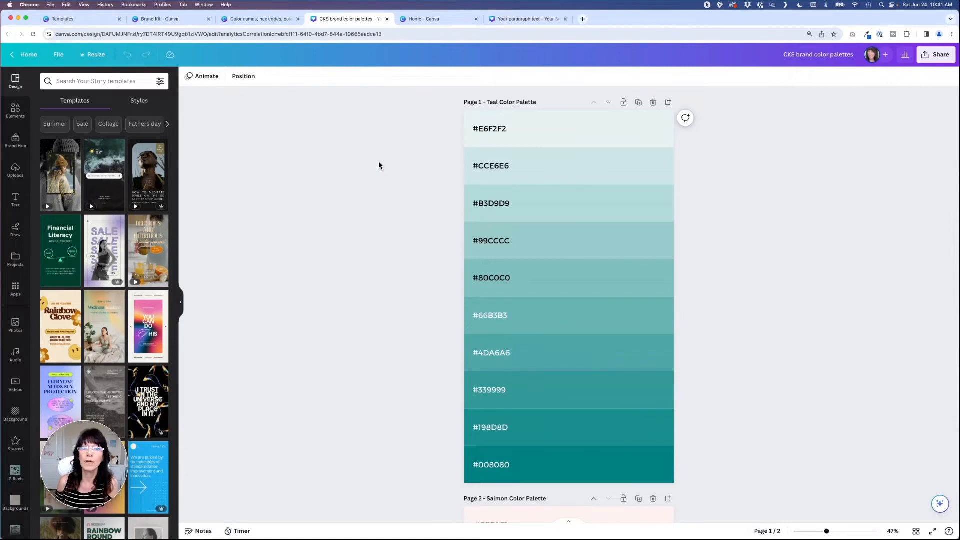
pyautogui.click(936, 54)
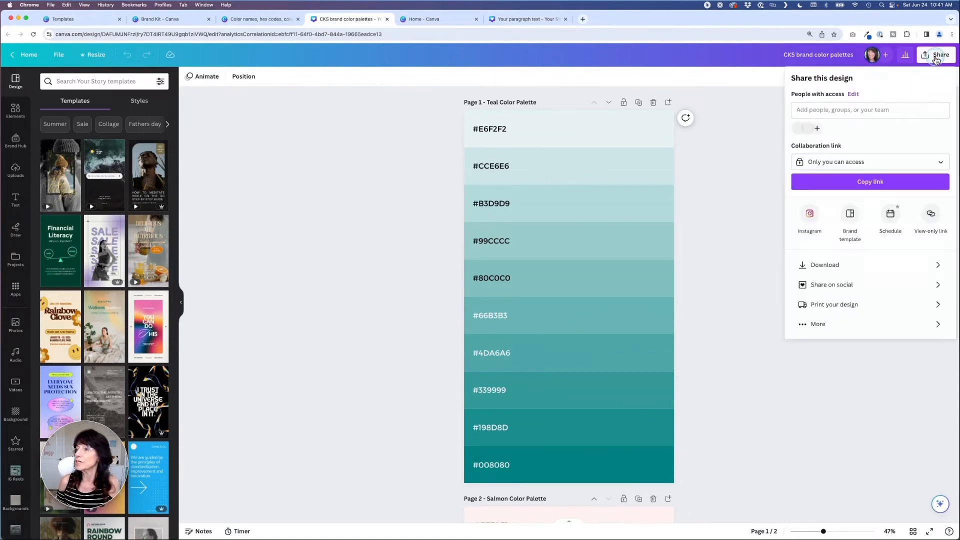
pyautogui.click(817, 324)
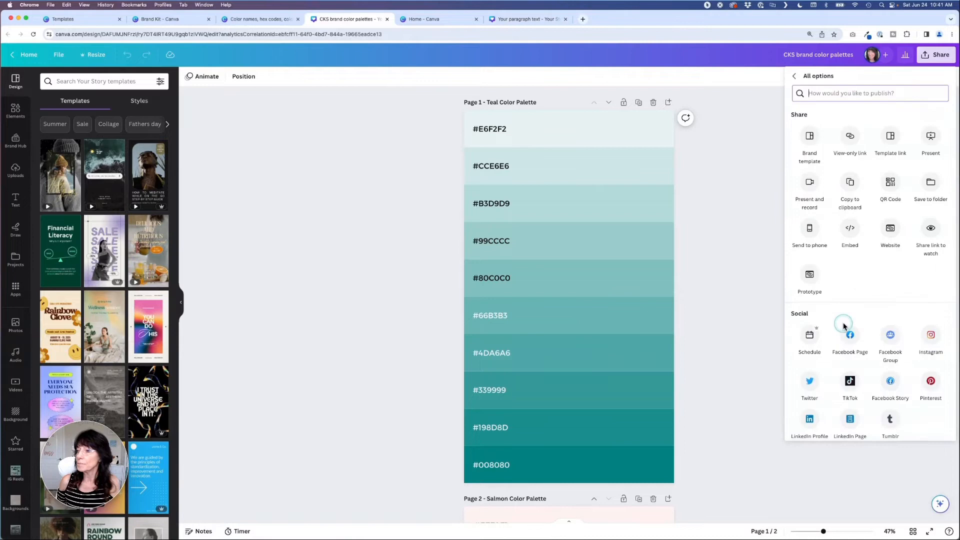
pyautogui.moveTo(810, 228)
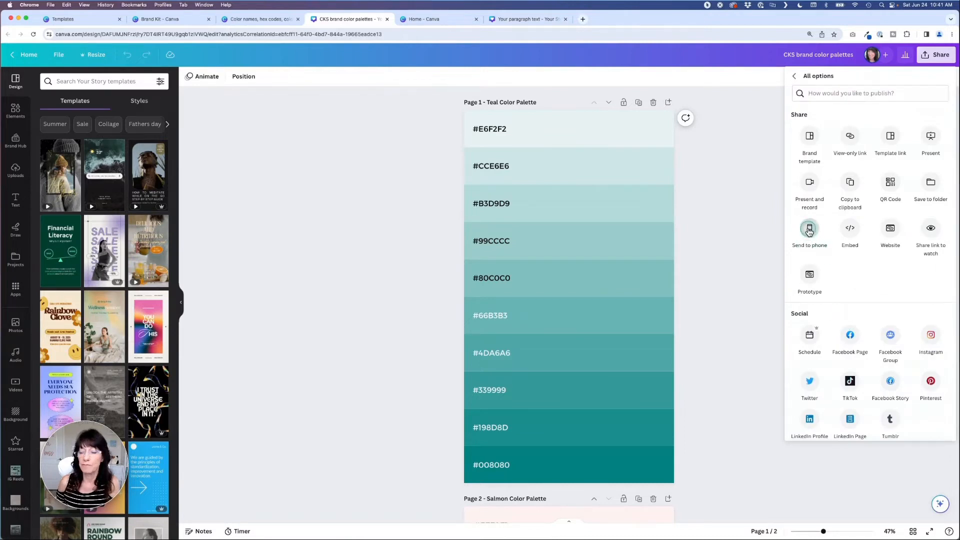
pyautogui.click(808, 227)
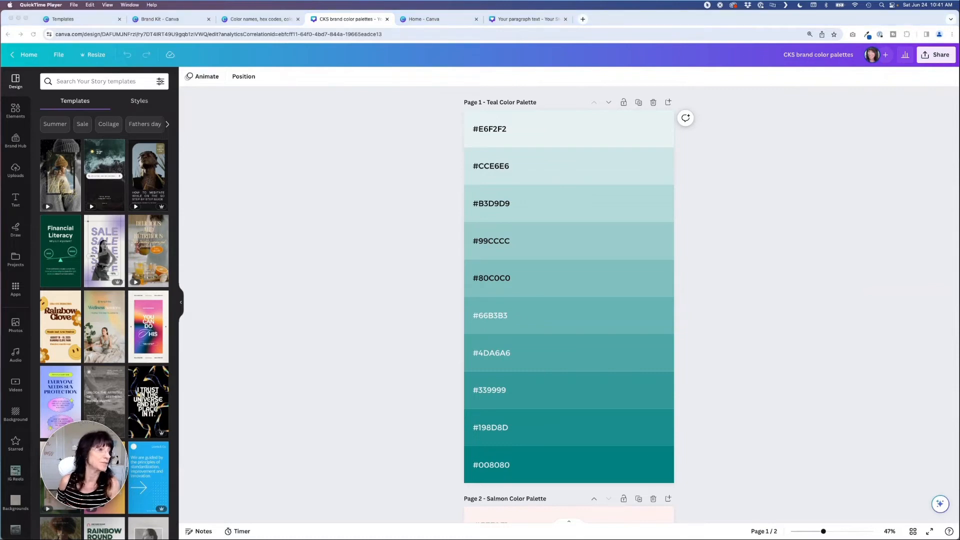
# Step: Caption the reel with a white-label CANVA TIP text and bring up the sticker tray
pyautogui.click(74, 4)
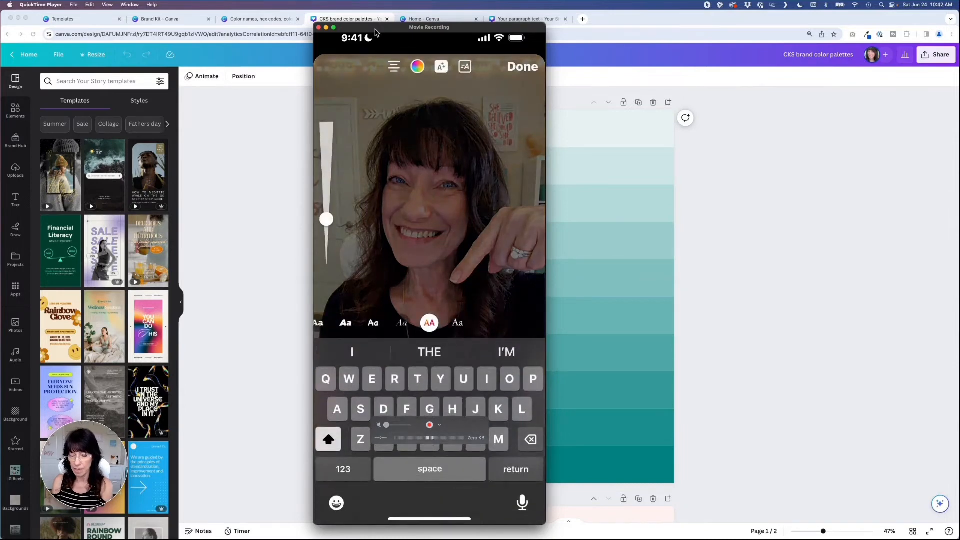
pyautogui.write('CANVA TIP')
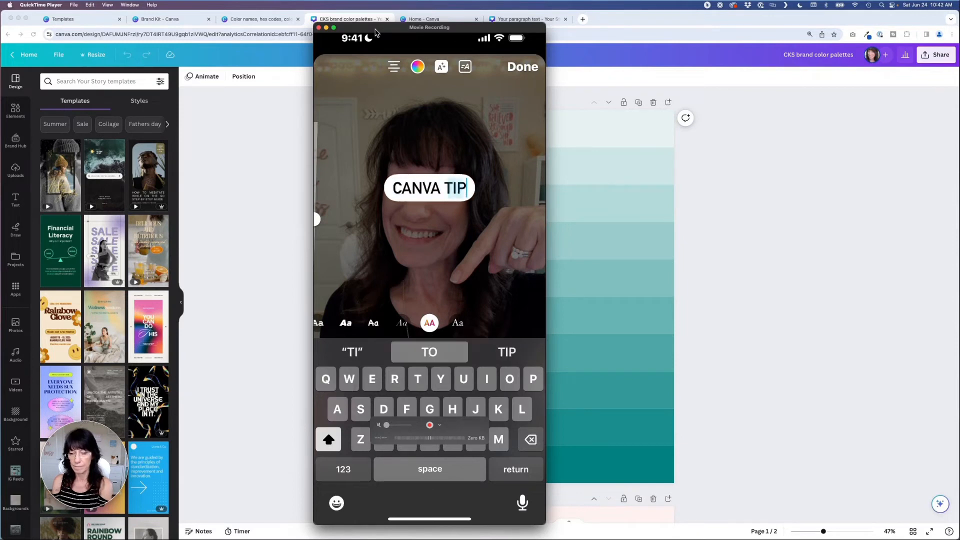
pyautogui.click(522, 66)
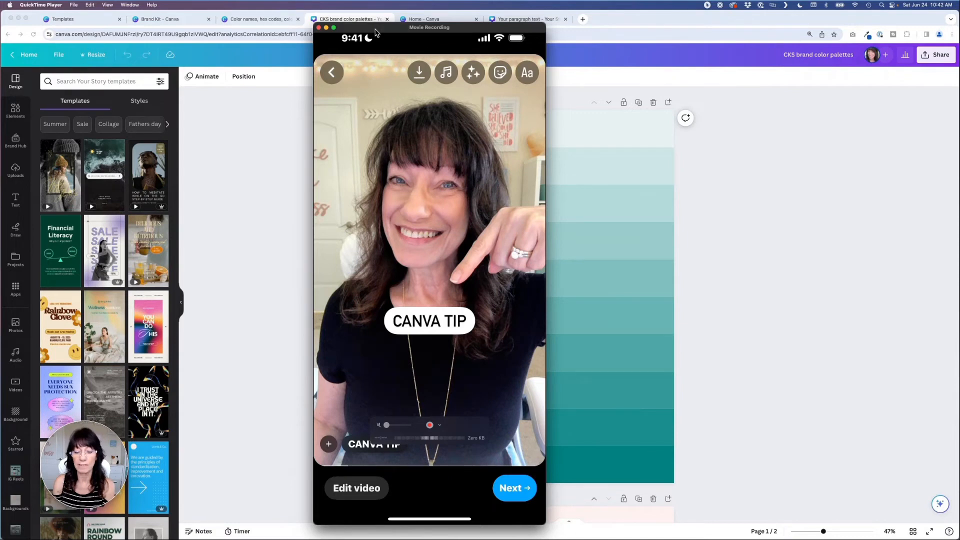
pyautogui.click(500, 72)
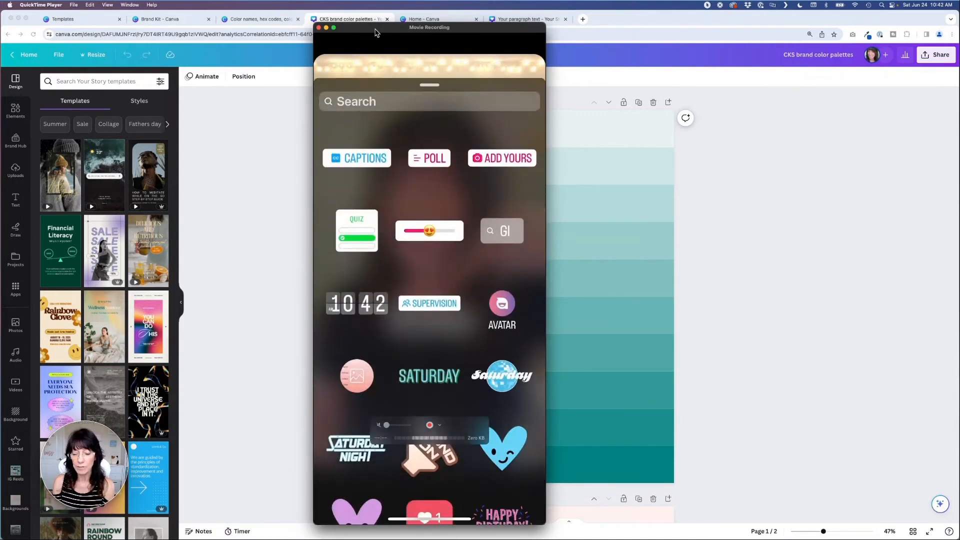
# Step: Eyedrop a teal swatch from the palette onto the CANVA TIP label and keep the reel as a draft
pyautogui.scroll(-3)
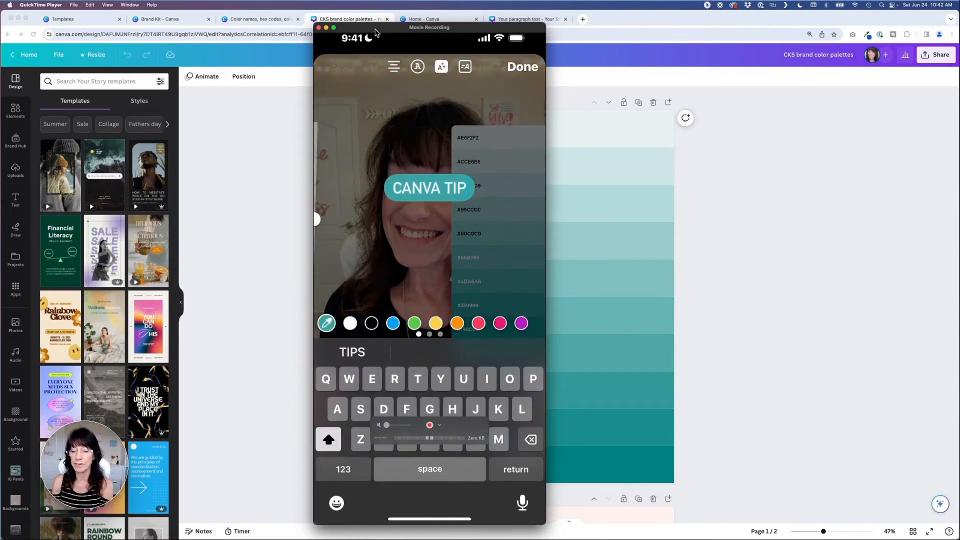
pyautogui.click(522, 66)
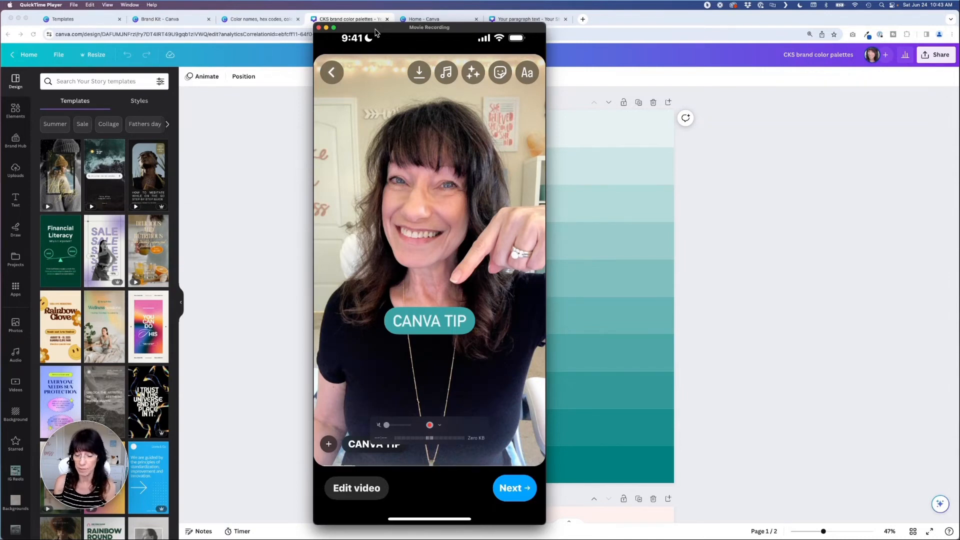
pyautogui.click(515, 488)
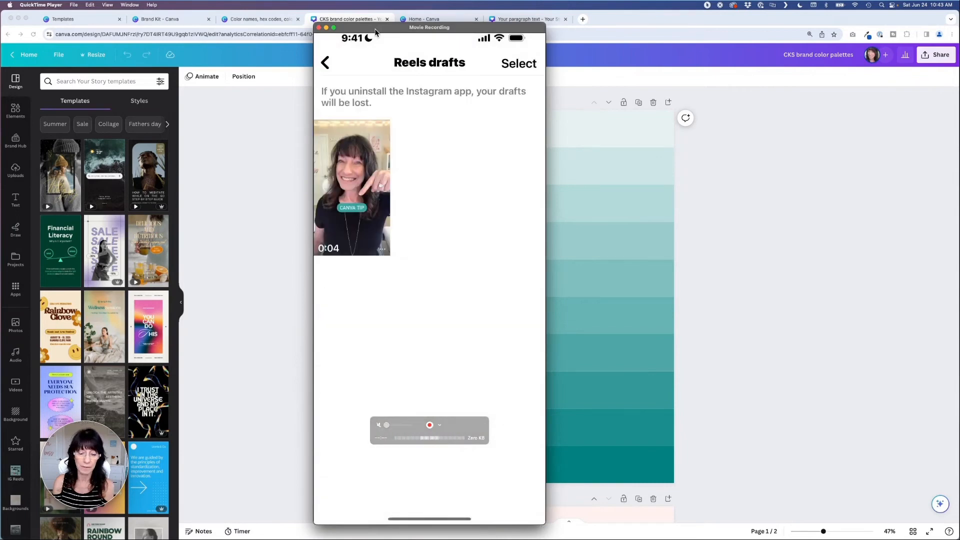
# Step: Share a Canva tip reel from the profile to a new story and bring up its sticker tray
pyautogui.click(325, 62)
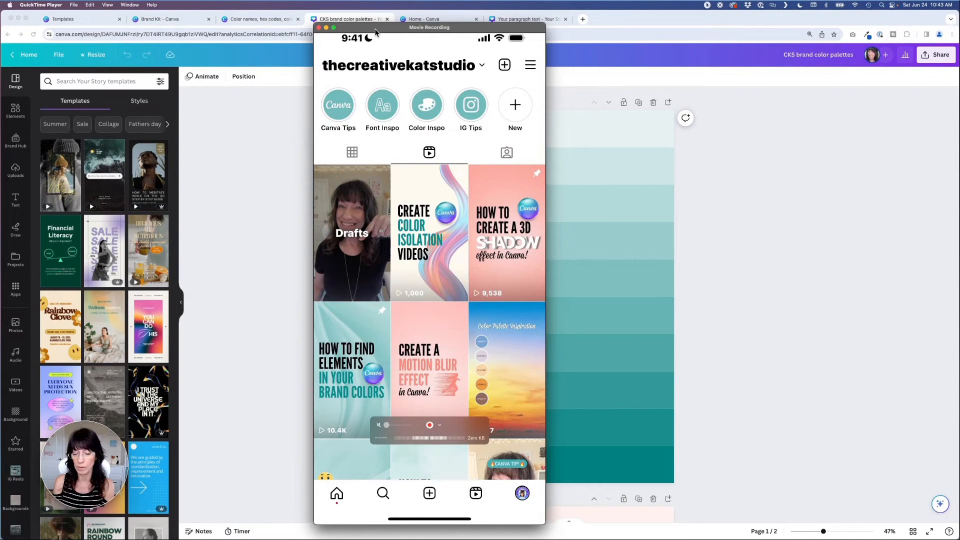
pyautogui.click(430, 369)
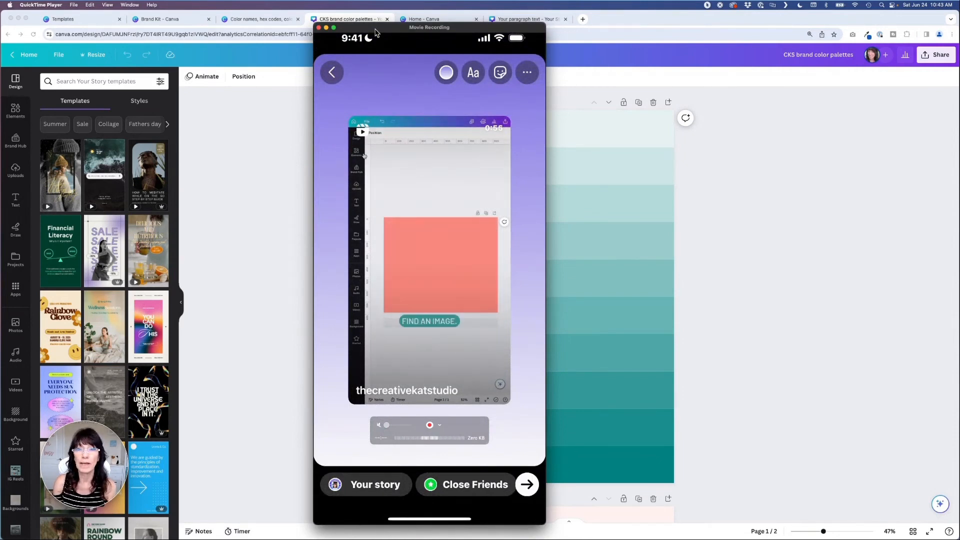
pyautogui.click(356, 152)
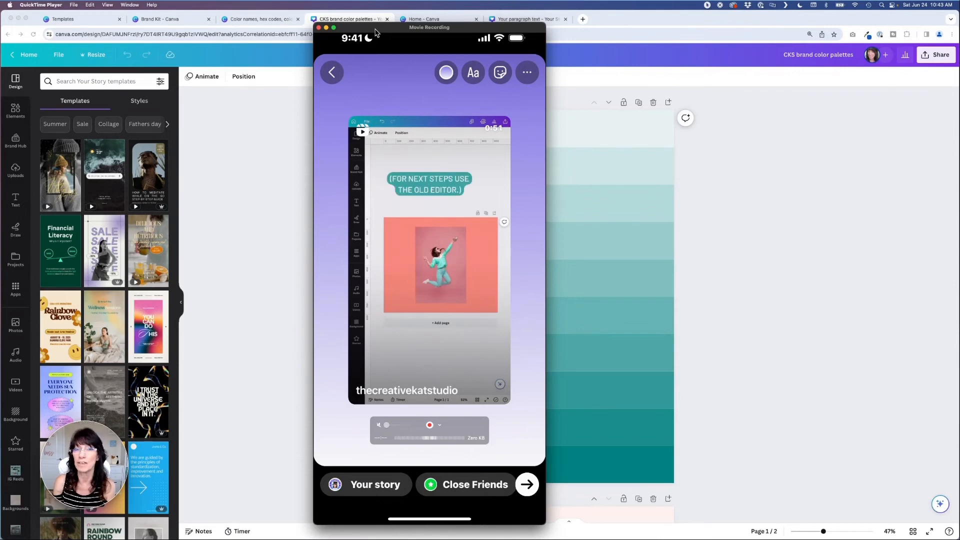
pyautogui.click(440, 266)
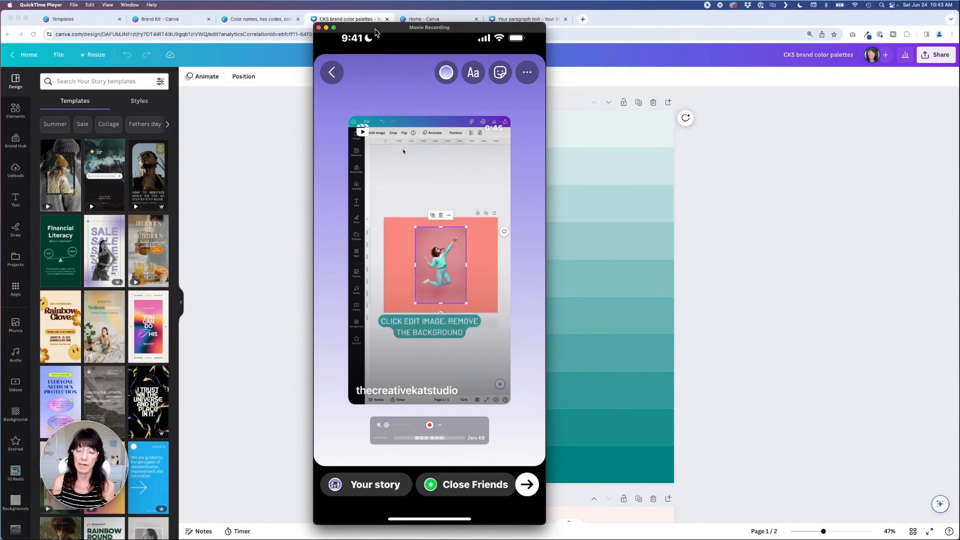
pyautogui.click(500, 72)
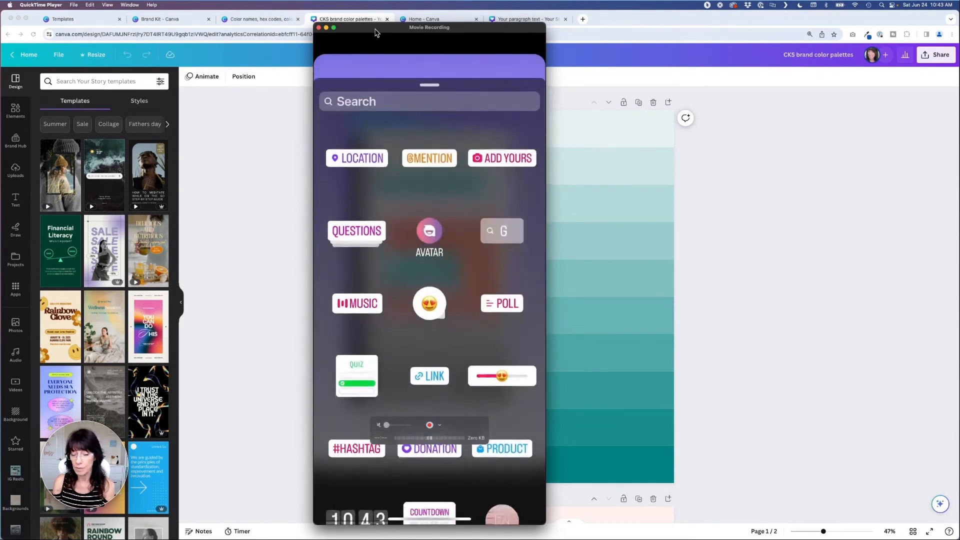
# Step: Paste the teal hex-code palette image onto the story and switch into Draw mode
pyautogui.scroll(-3)
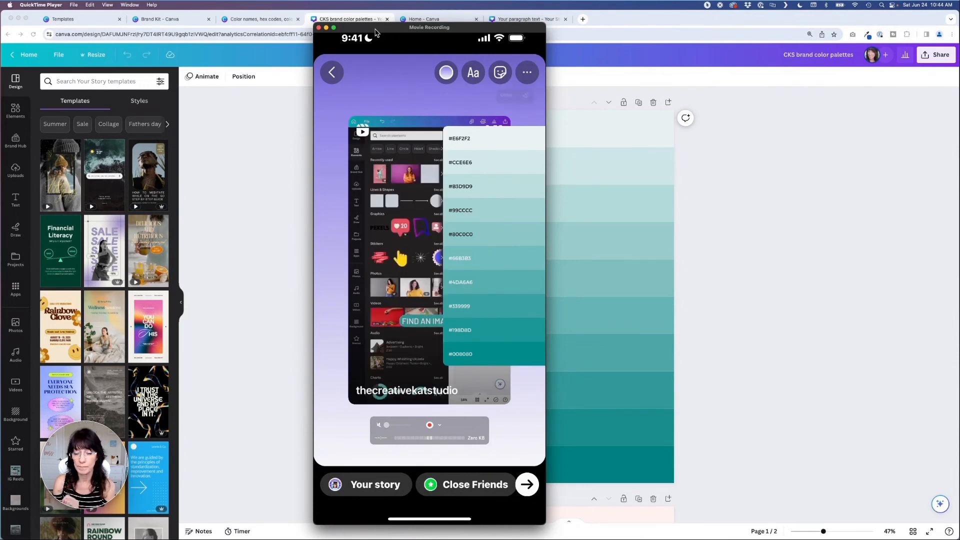
pyautogui.click(527, 72)
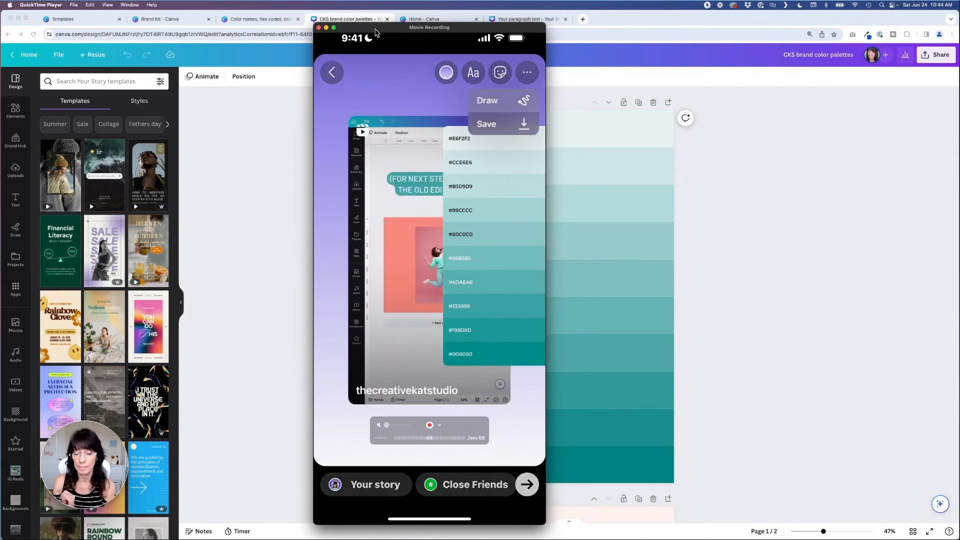
pyautogui.click(488, 100)
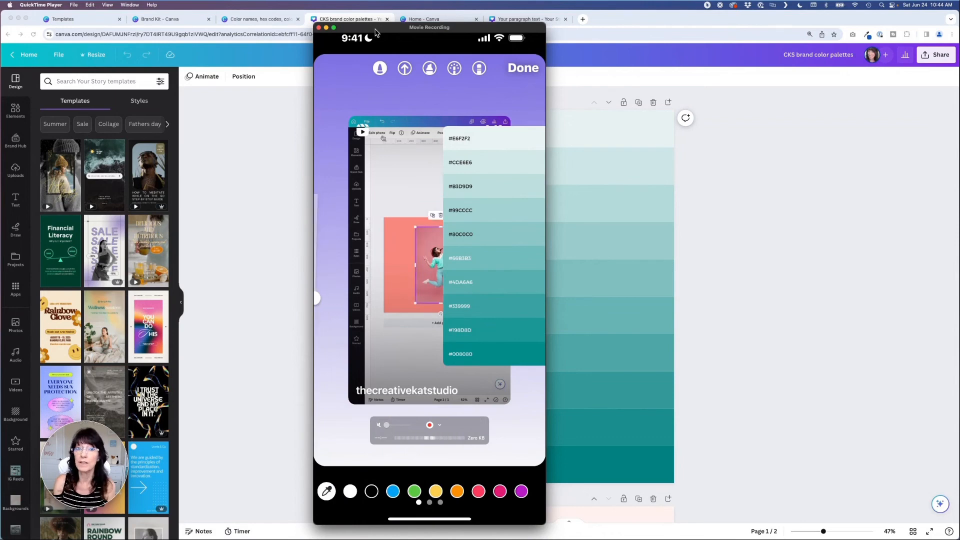